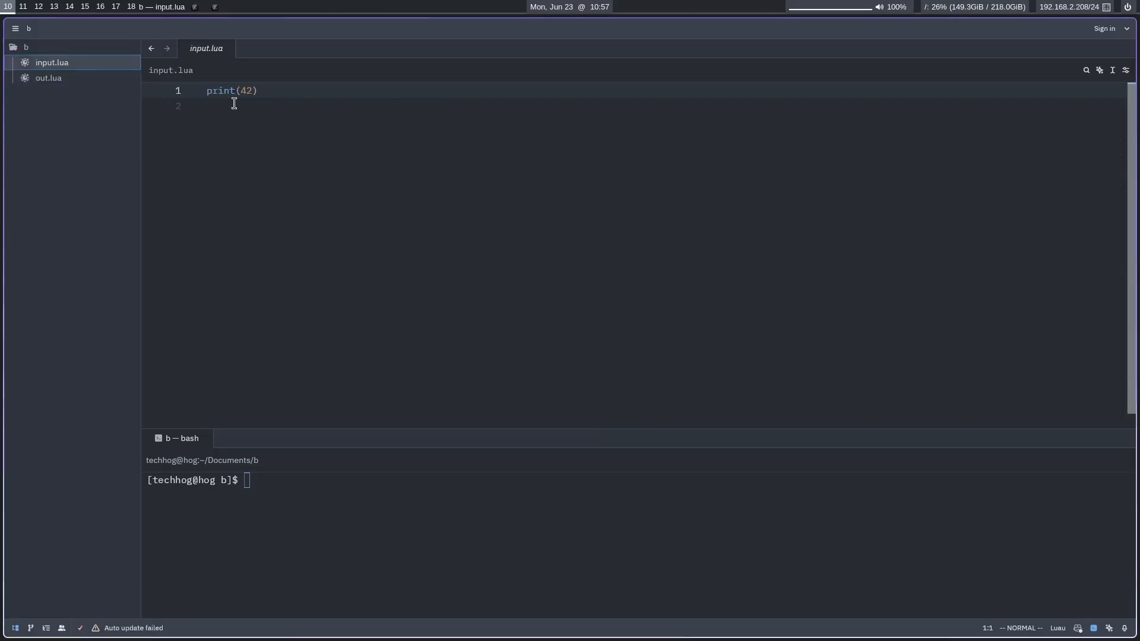
Review out.lua, then produce formatted.lua via luau-format out.lua --output=formatted.lua.
left_click(48, 78)
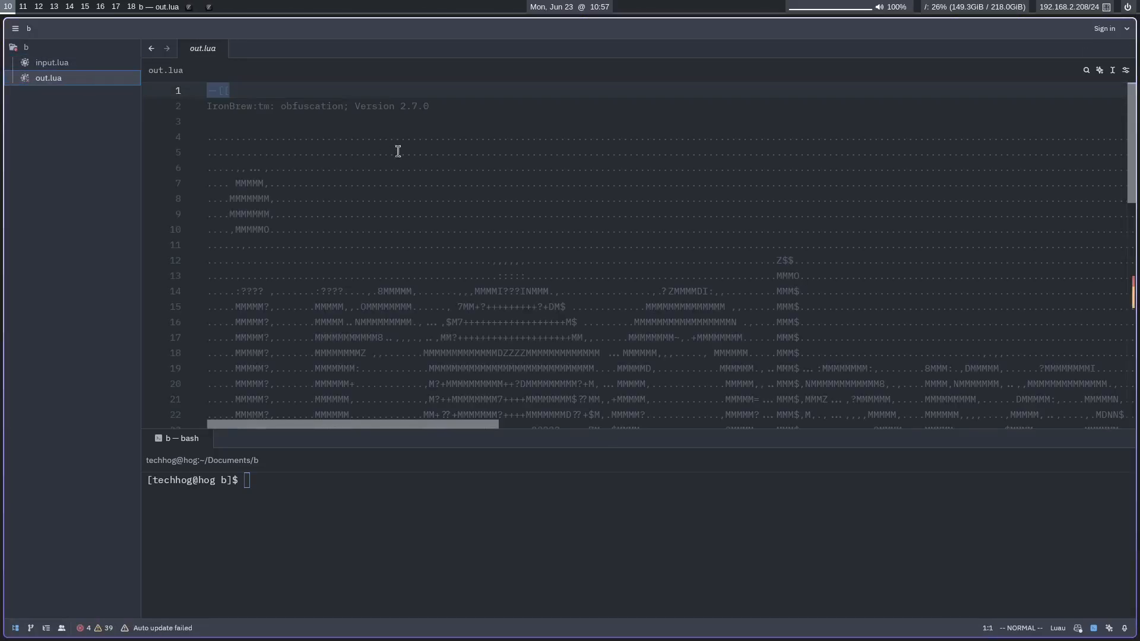
scroll("down", 3)
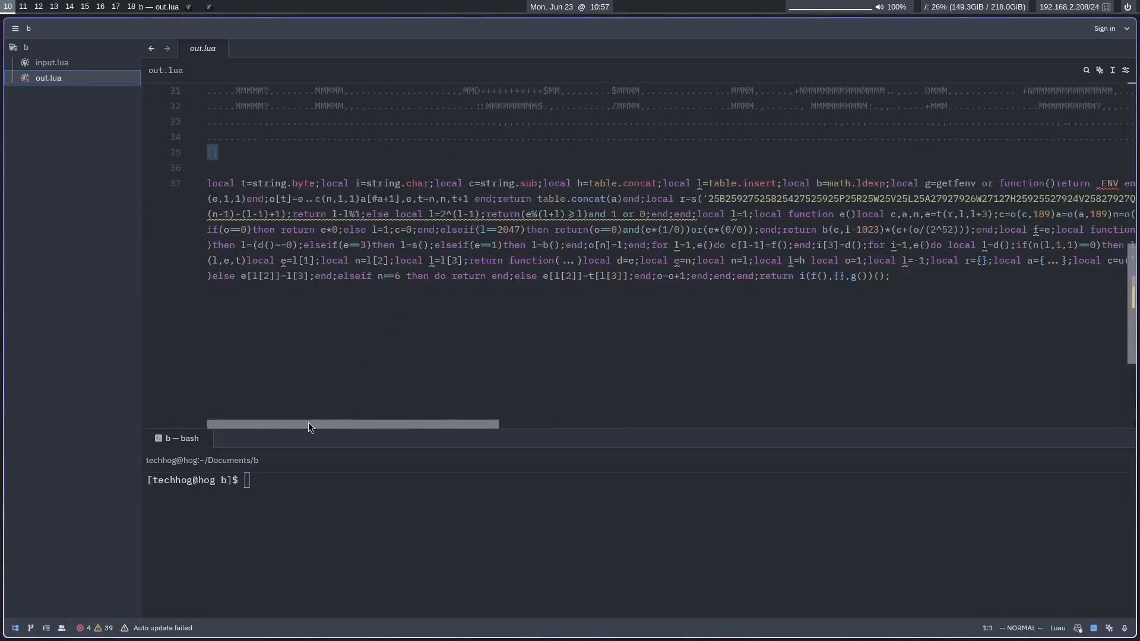
type("luau formatted.lua")
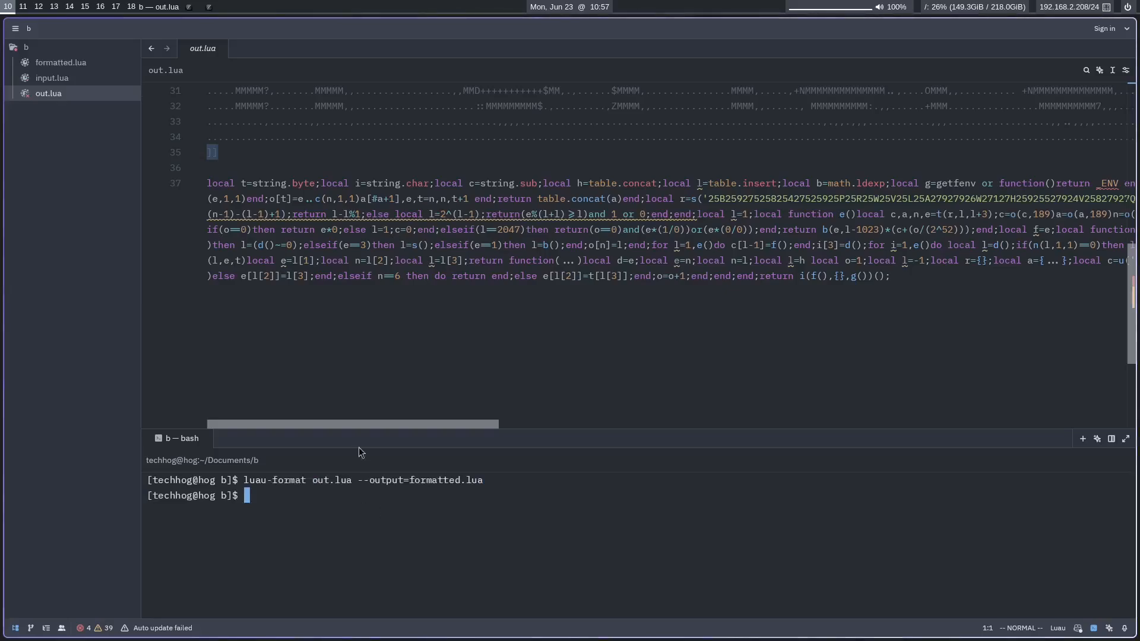
Read formatted.lua down to the for loop filling o[n] around line 150.
left_click(61, 63)
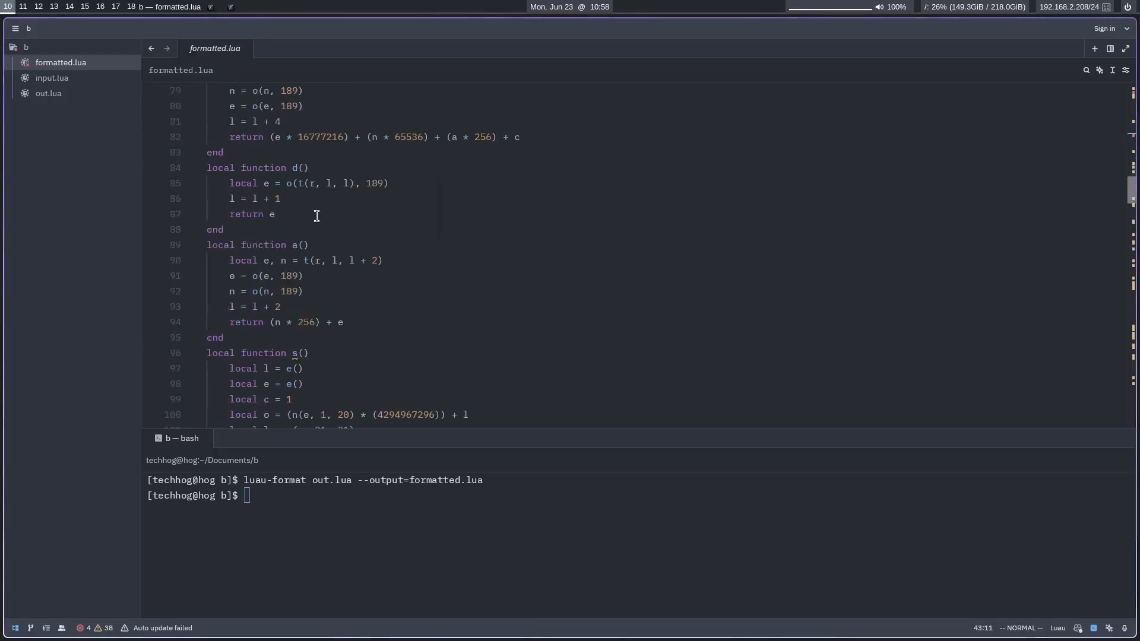
scroll("down", 3)
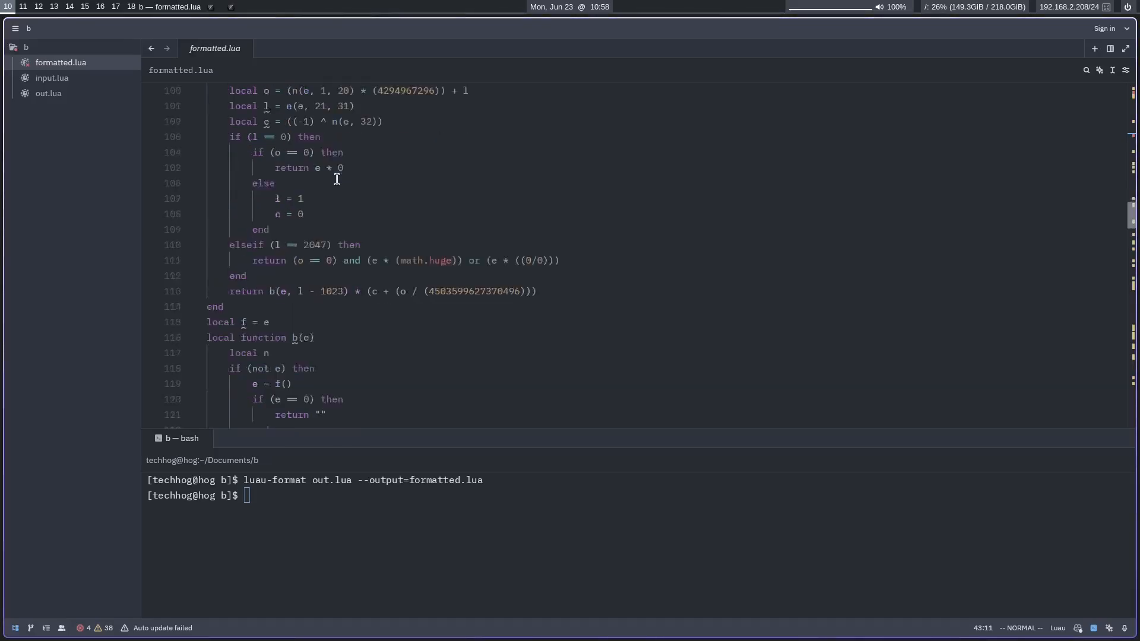
scroll("down", 3)
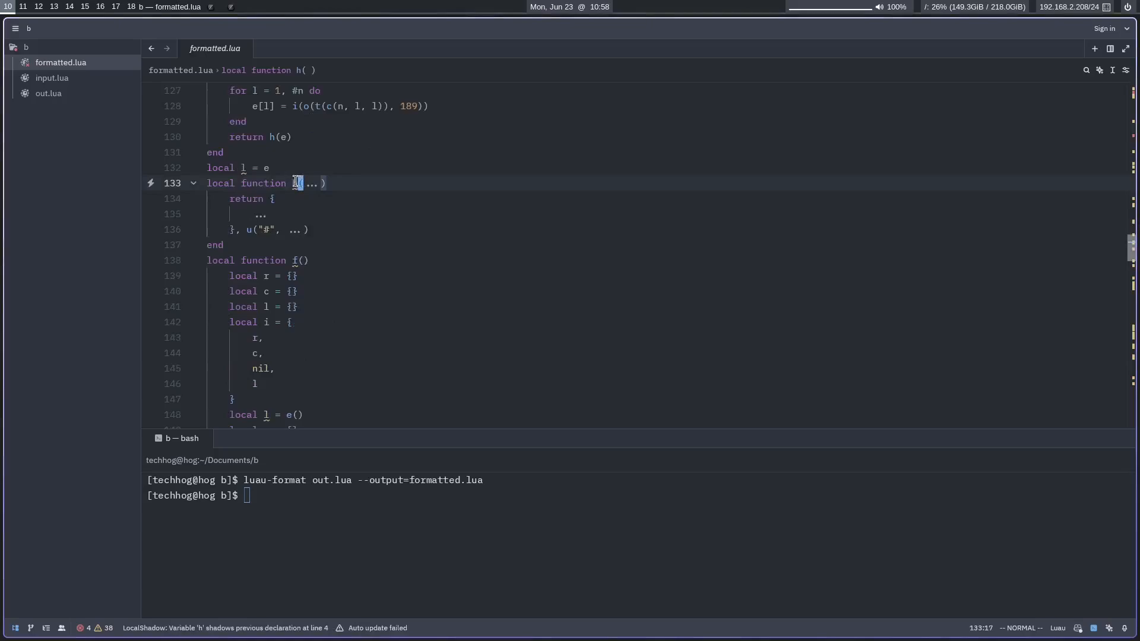
scroll("down", 3)
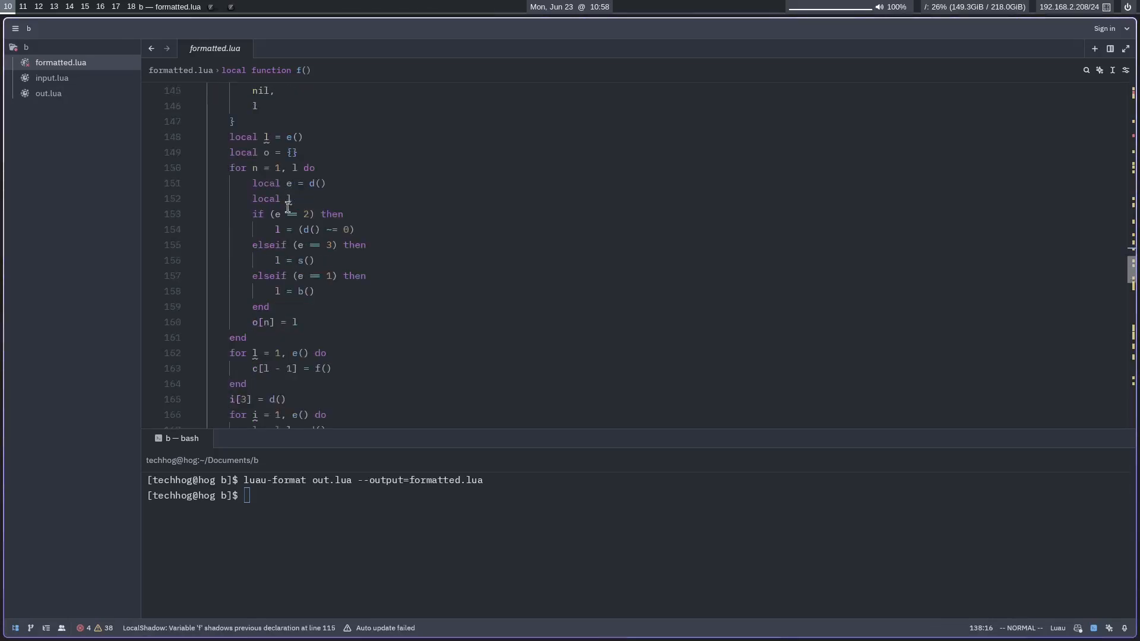
Add print(n, l) and error"h" after o[n] = l, run luau formatted.lua, then bring up input.lua.
type("print(n, l")
type("e")
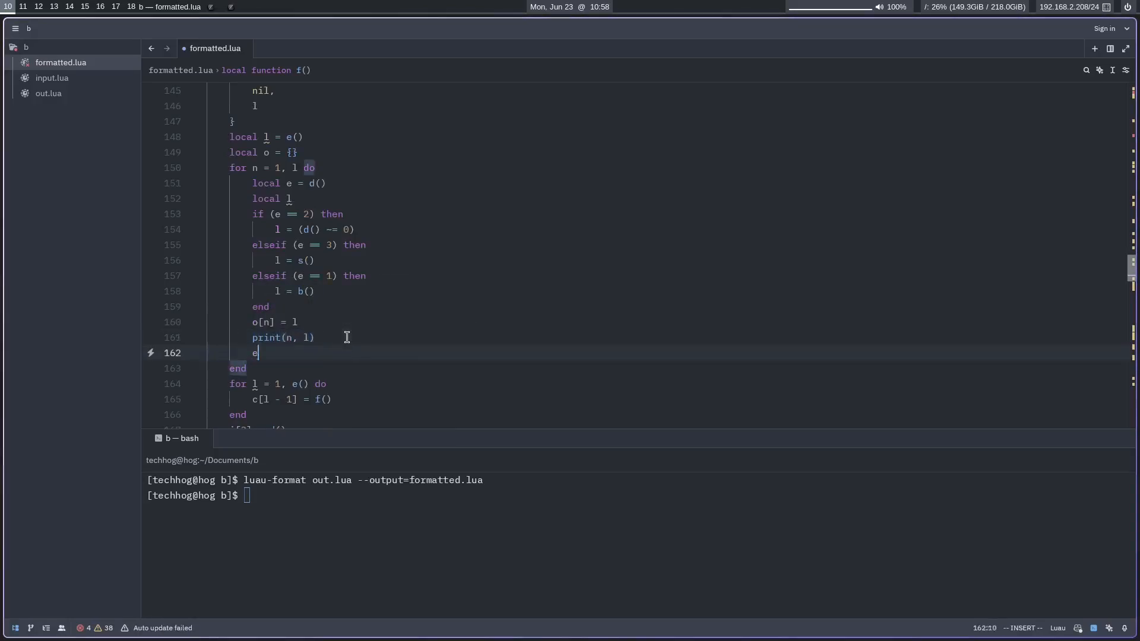
type("rror\"h\"")
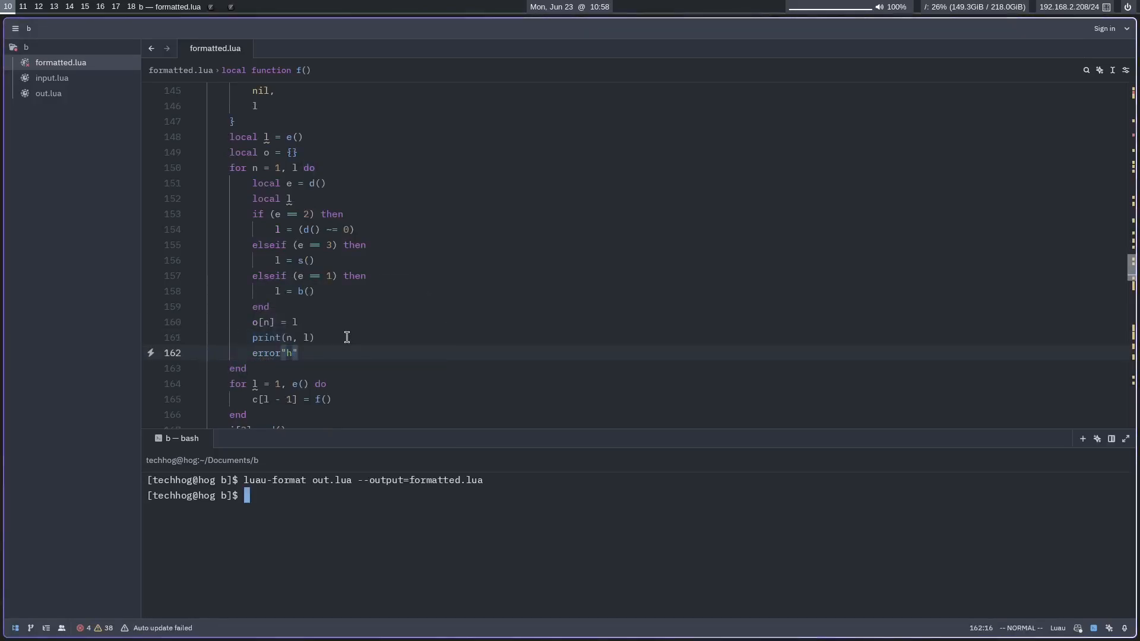
type("luau formatted.lua")
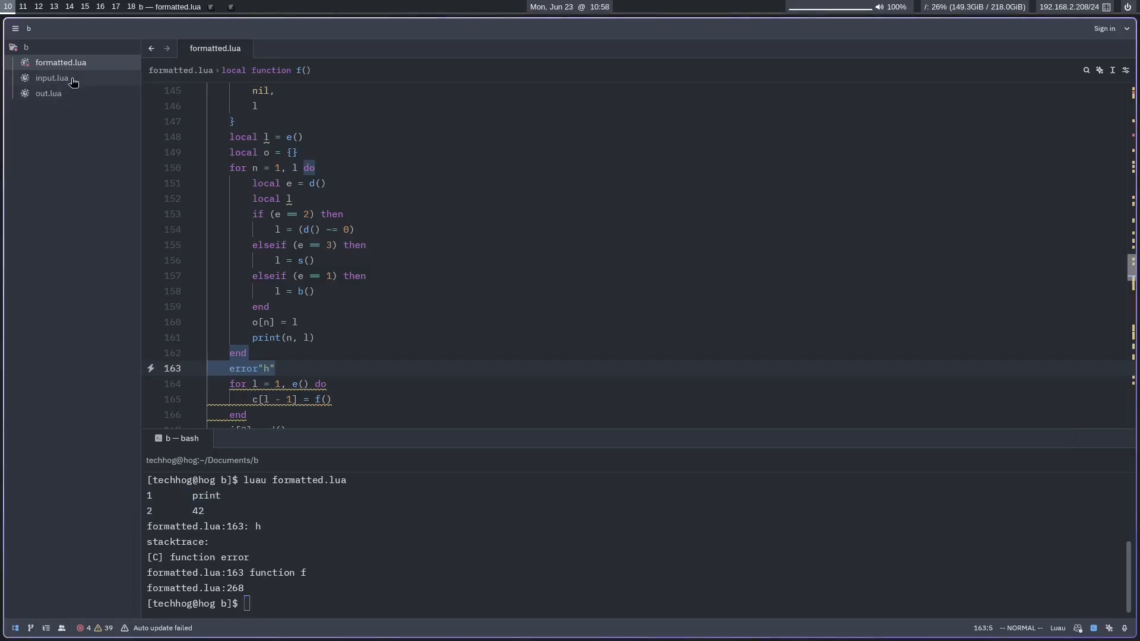
left_click(51, 78)
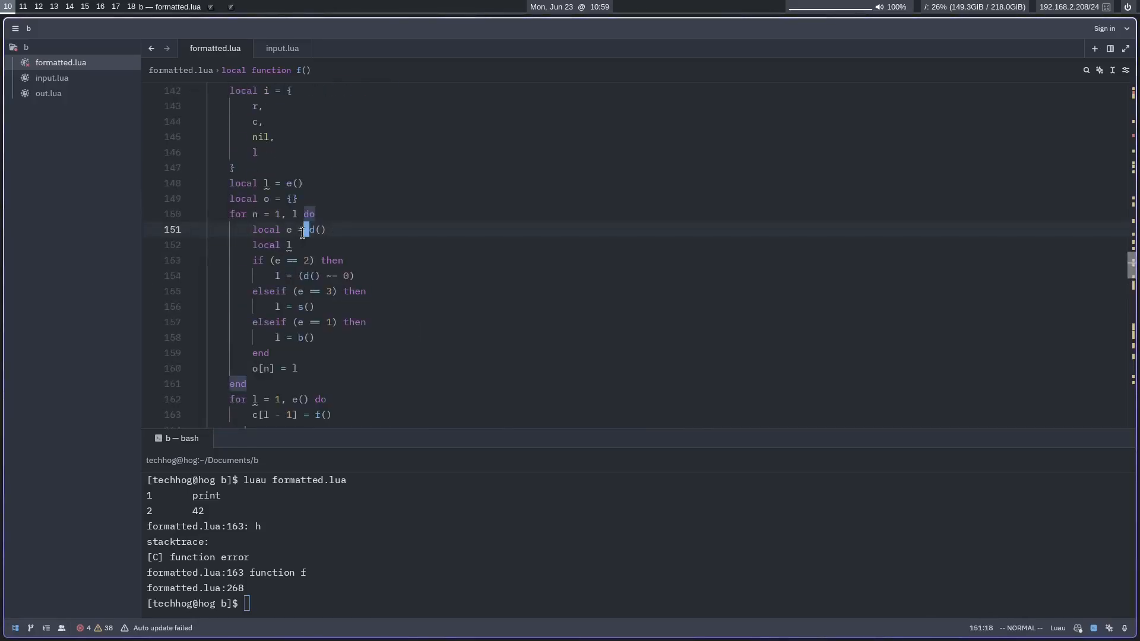
Reach the while true do dispatch loop in local function i(l, e, t) with the terminal collapsed.
scroll("down", 3)
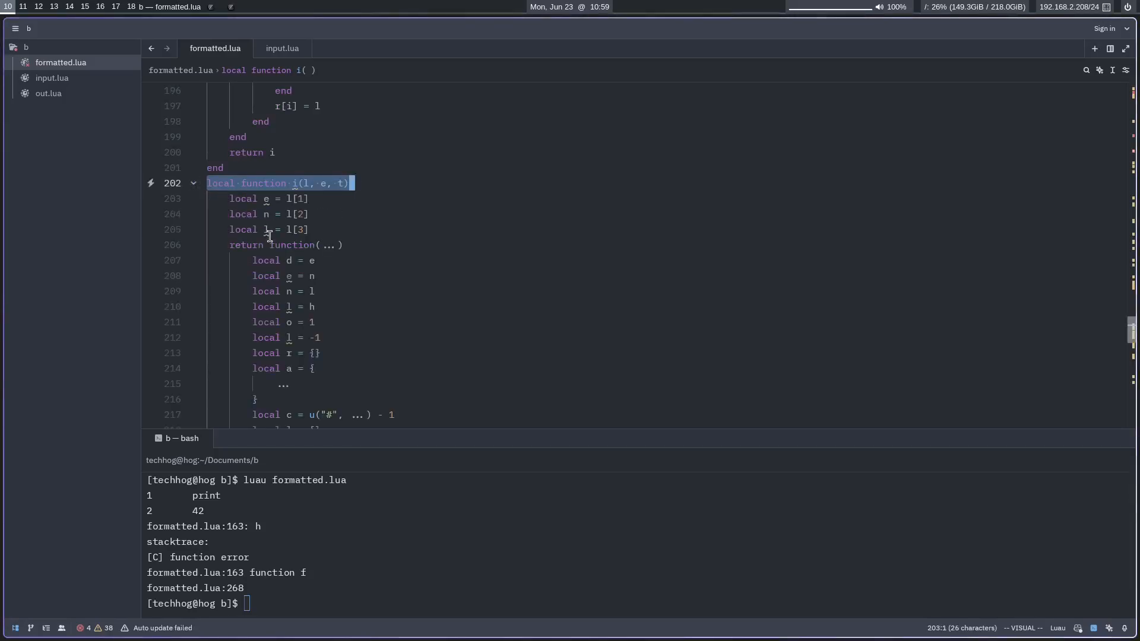
scroll("down", 3)
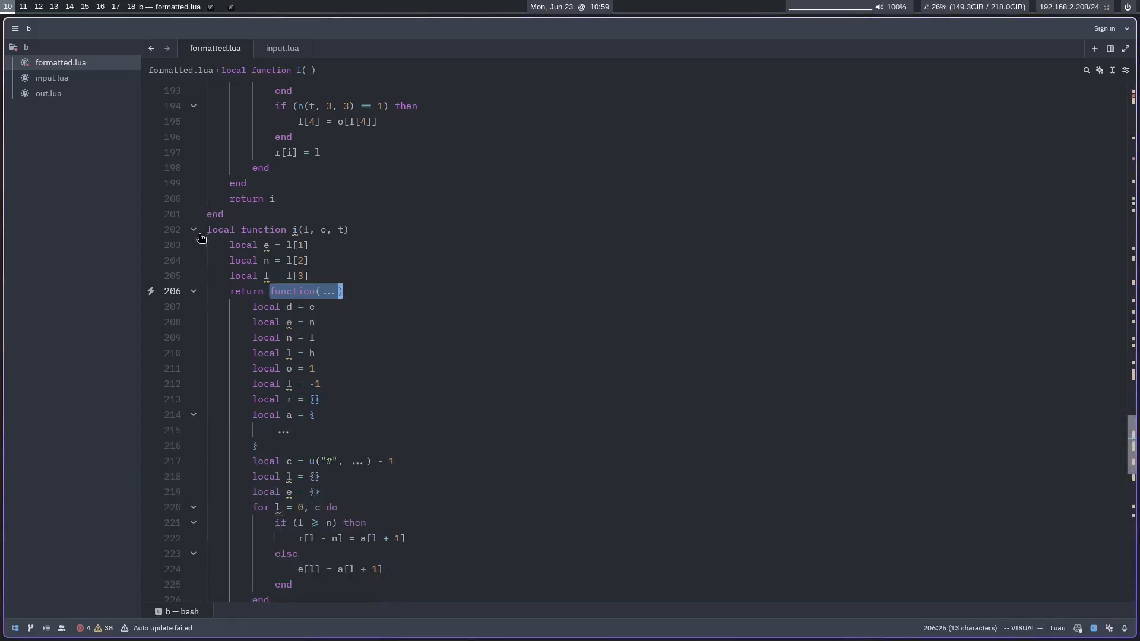
left_click(193, 229)
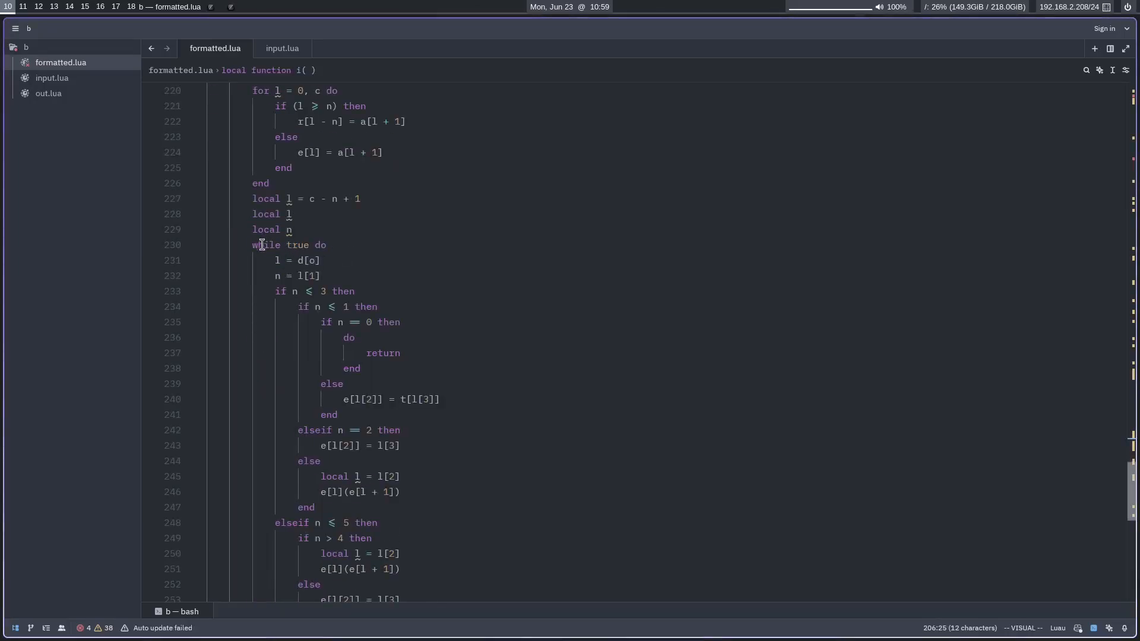
Write if true then … return end above line 230 with an empty while true do loop inside.
type("if true then")
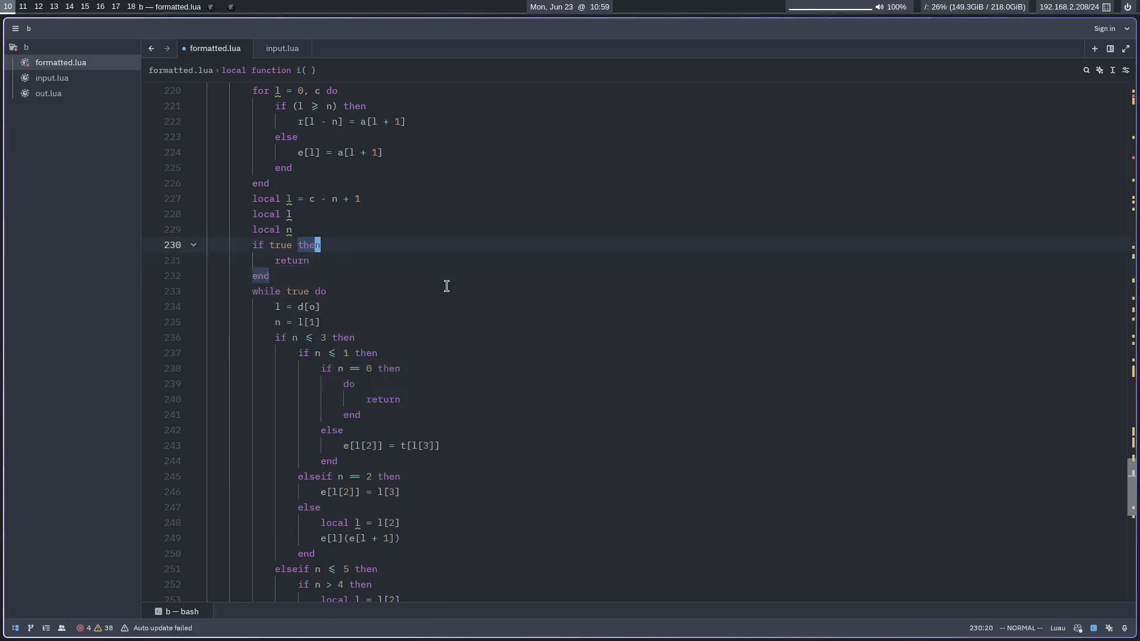
type("while")
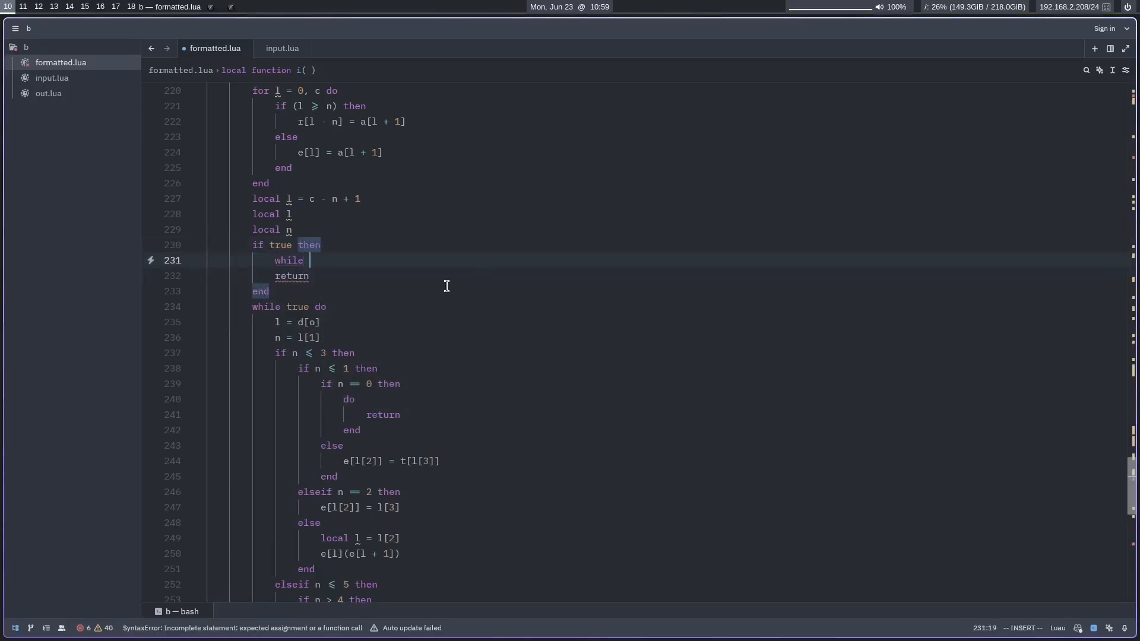
type("true do")
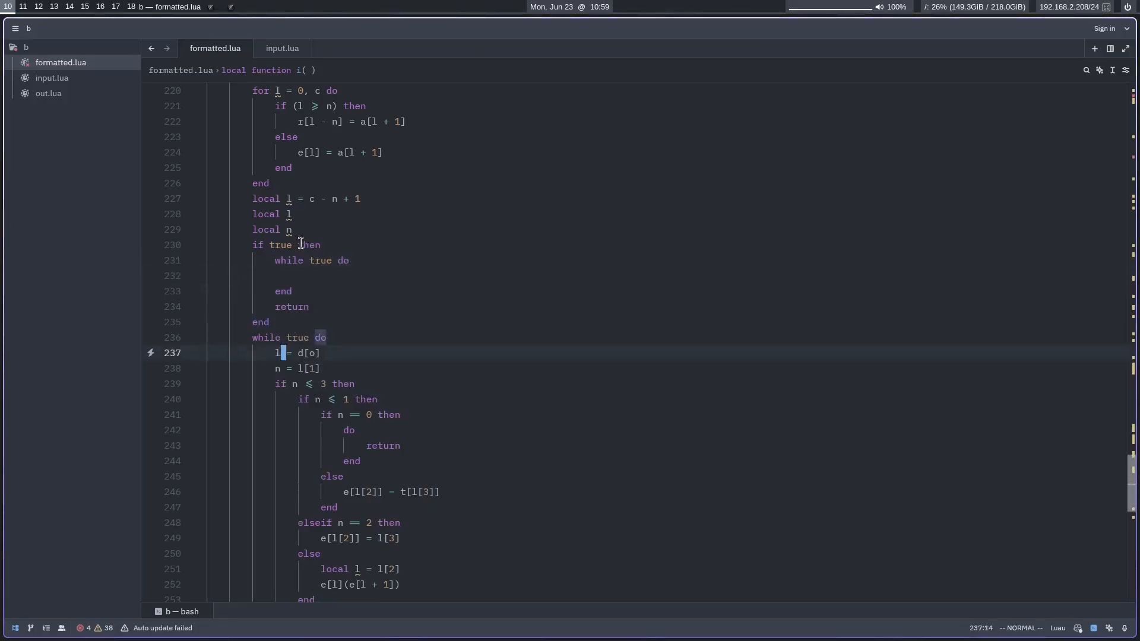
Rename the dispatch variables to instruction_list, pc, insn, opcode and stack.
scroll("down", 3)
type("opcode")
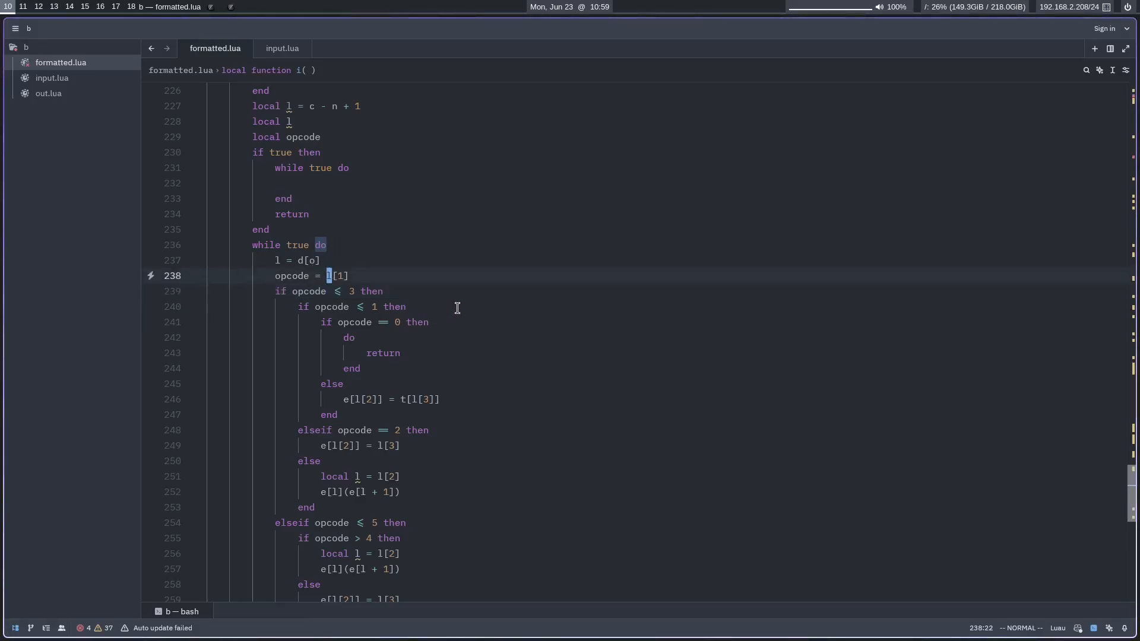
type("instruc")
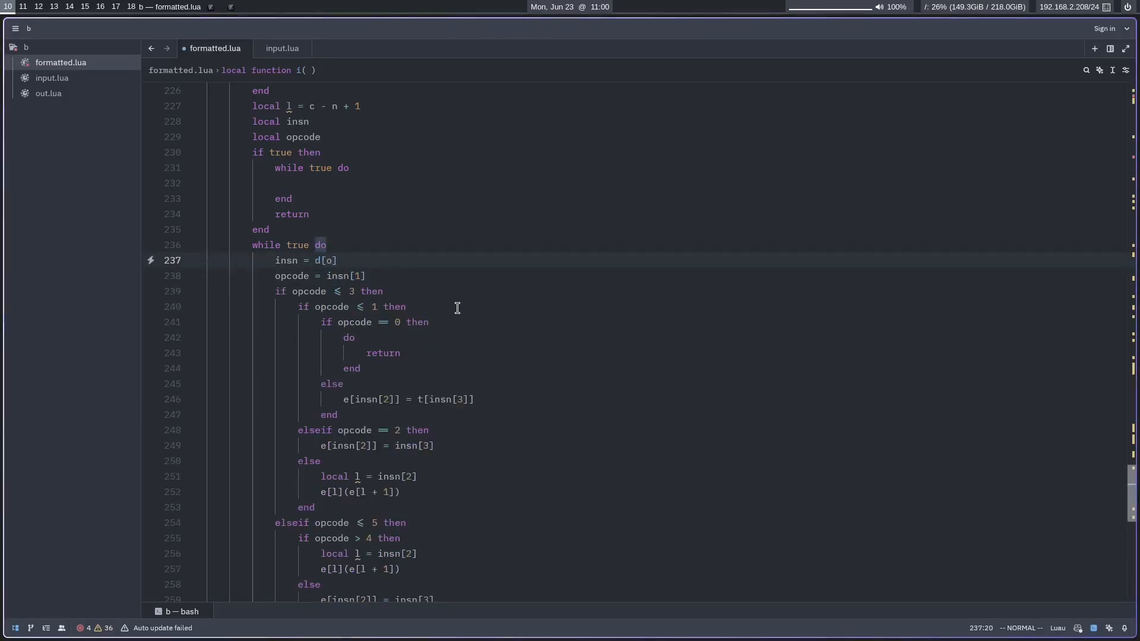
type("instruction_list")
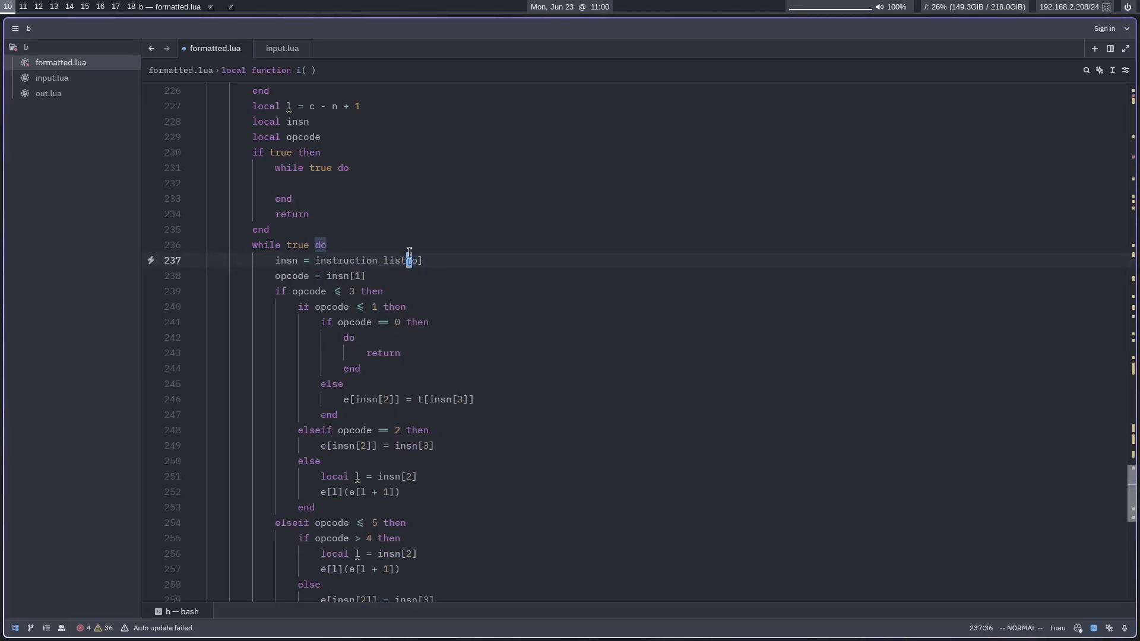
type("op")
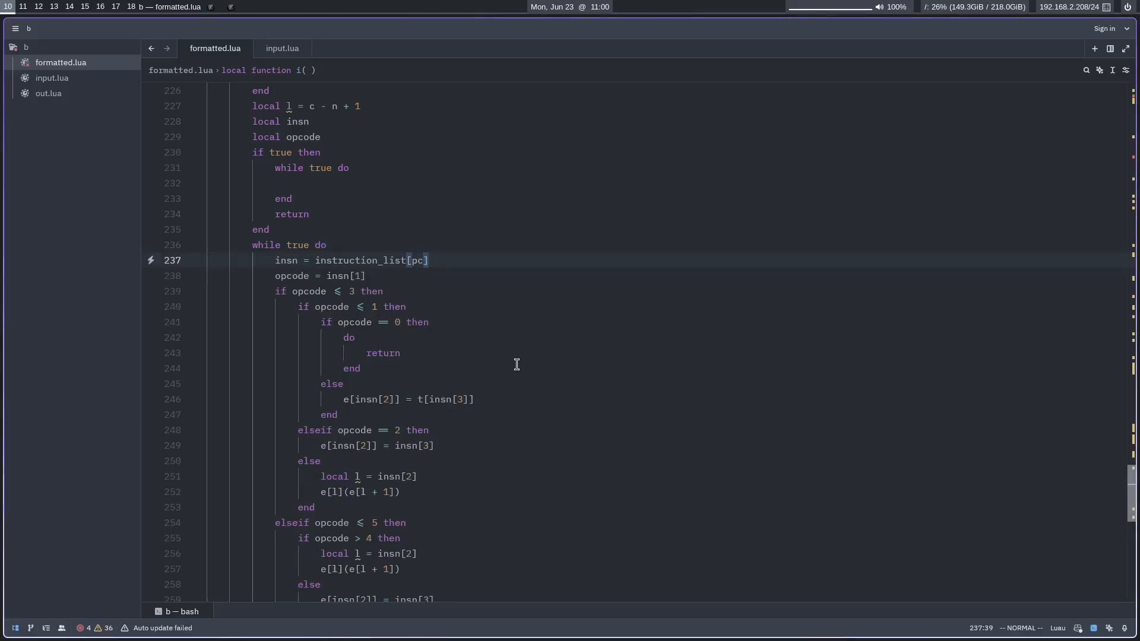
scroll("down", 3)
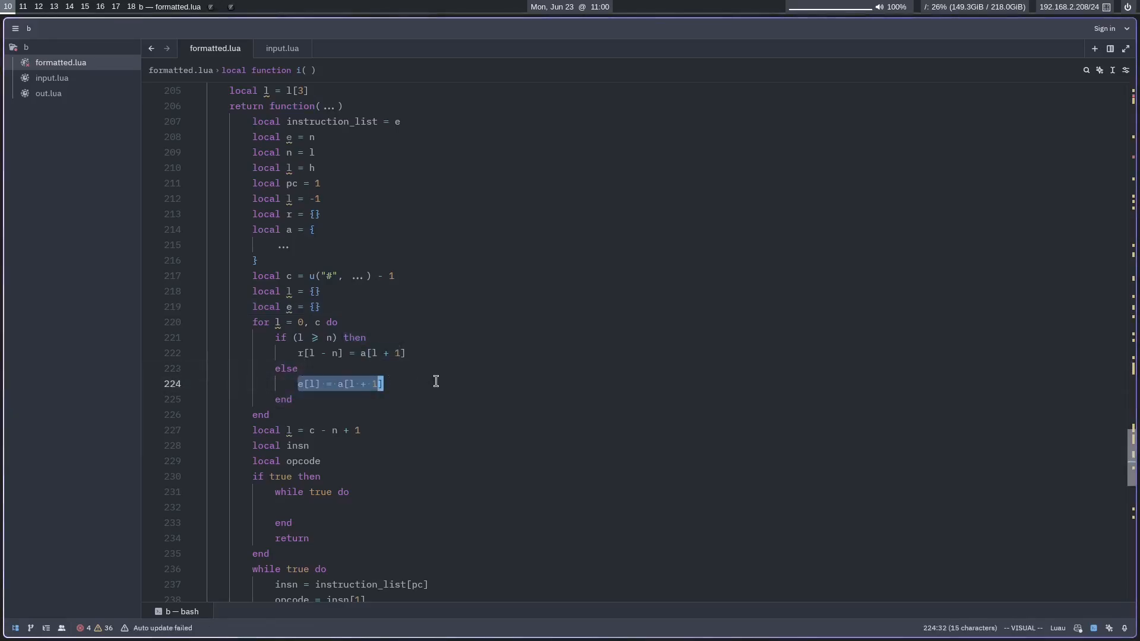
scroll("down", 3)
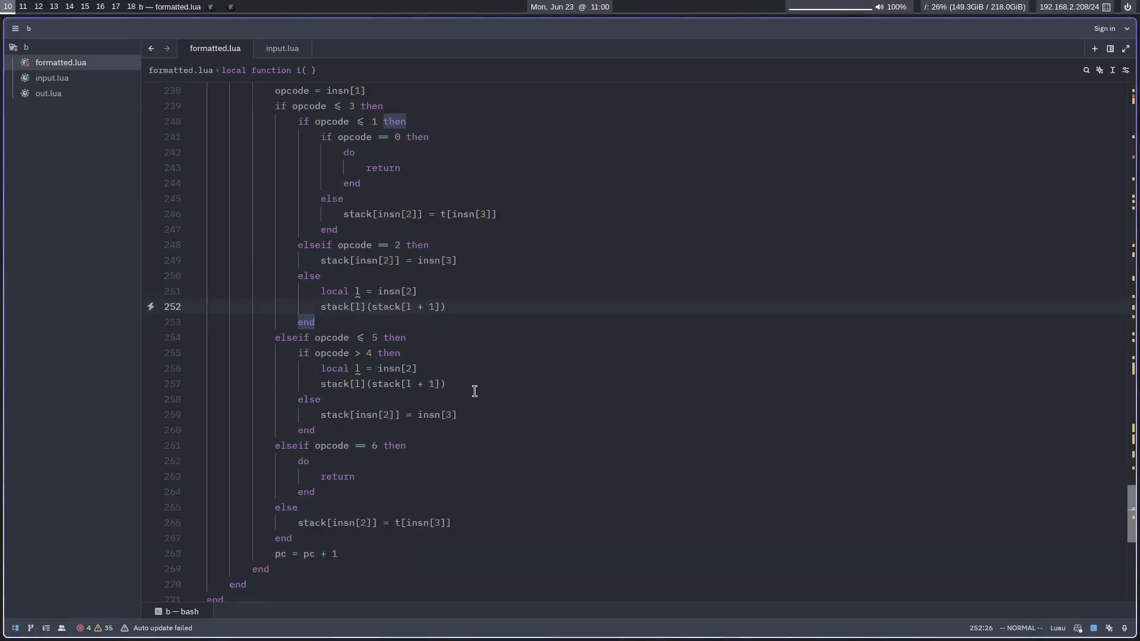
mouse_move(358, 414)
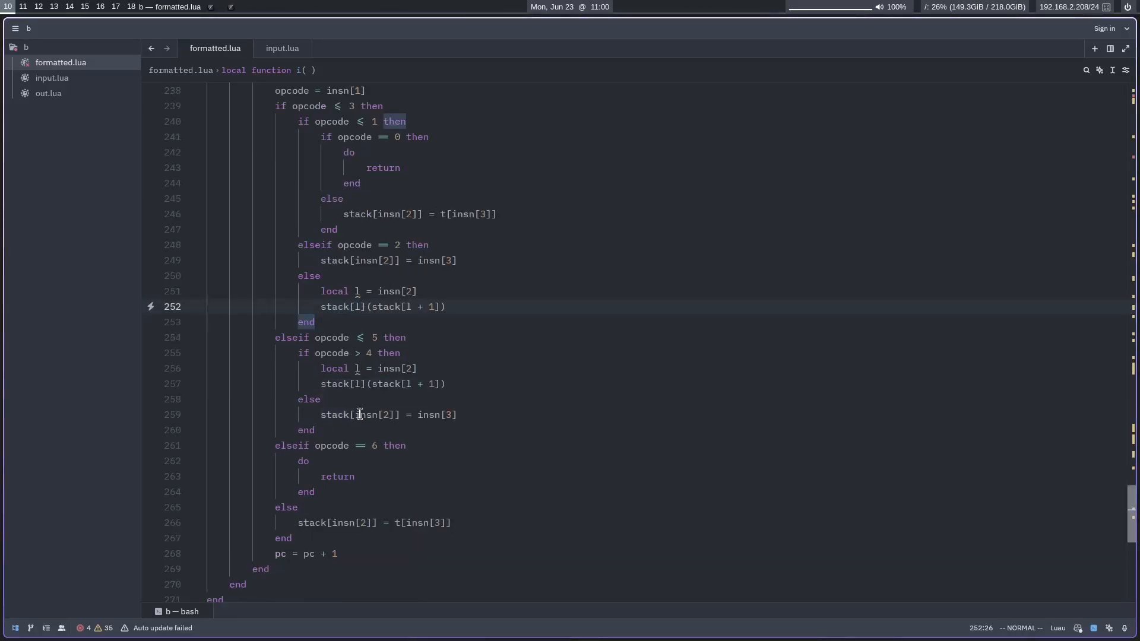
scroll("up", 3)
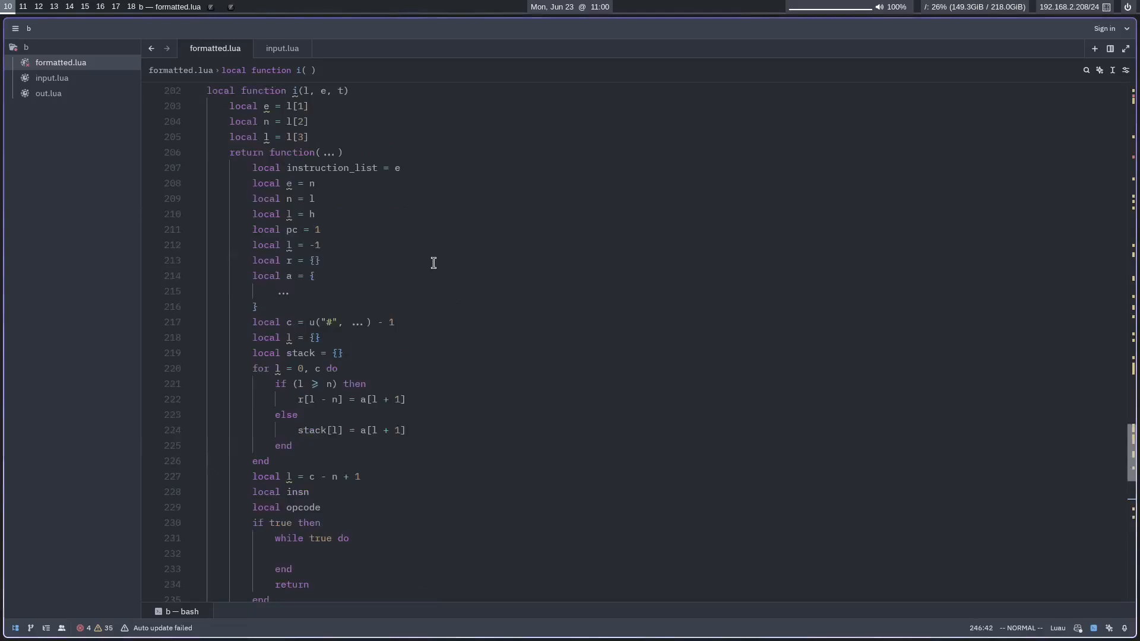
Write local function format(value): tostring for numbers, else ("%x"):format(value).
left_click(192, 229)
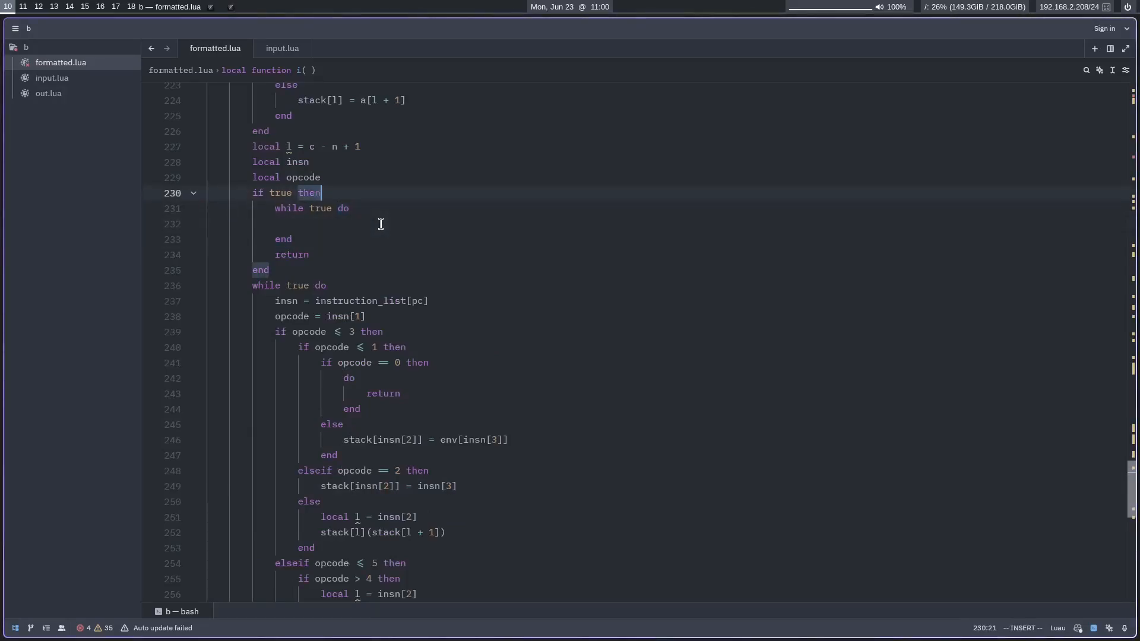
type("local function format")
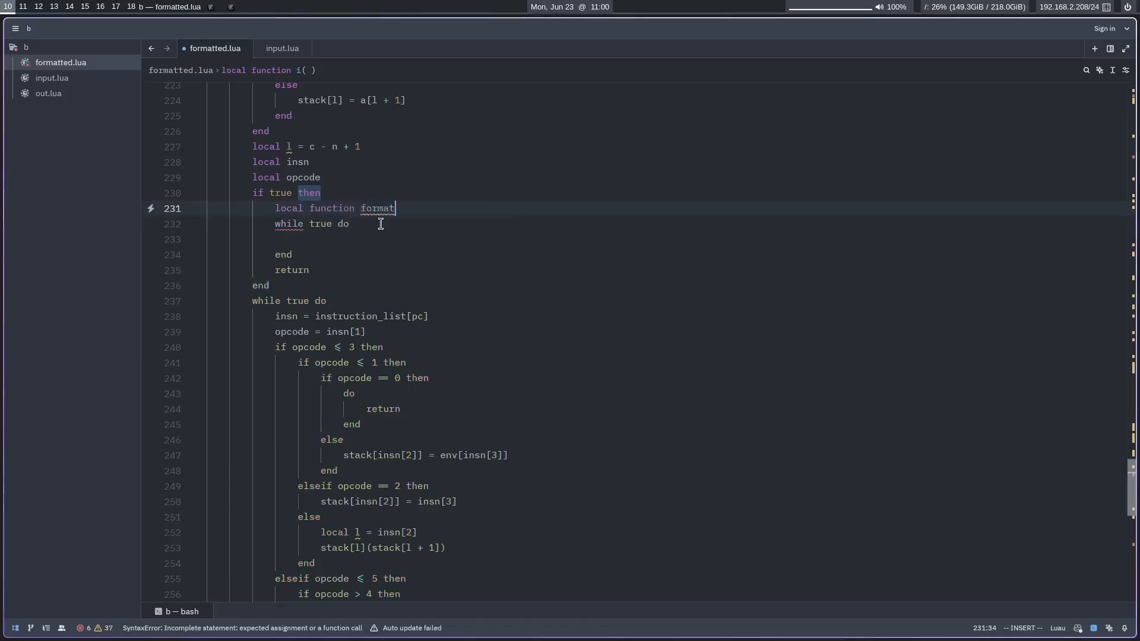
type("(value)")
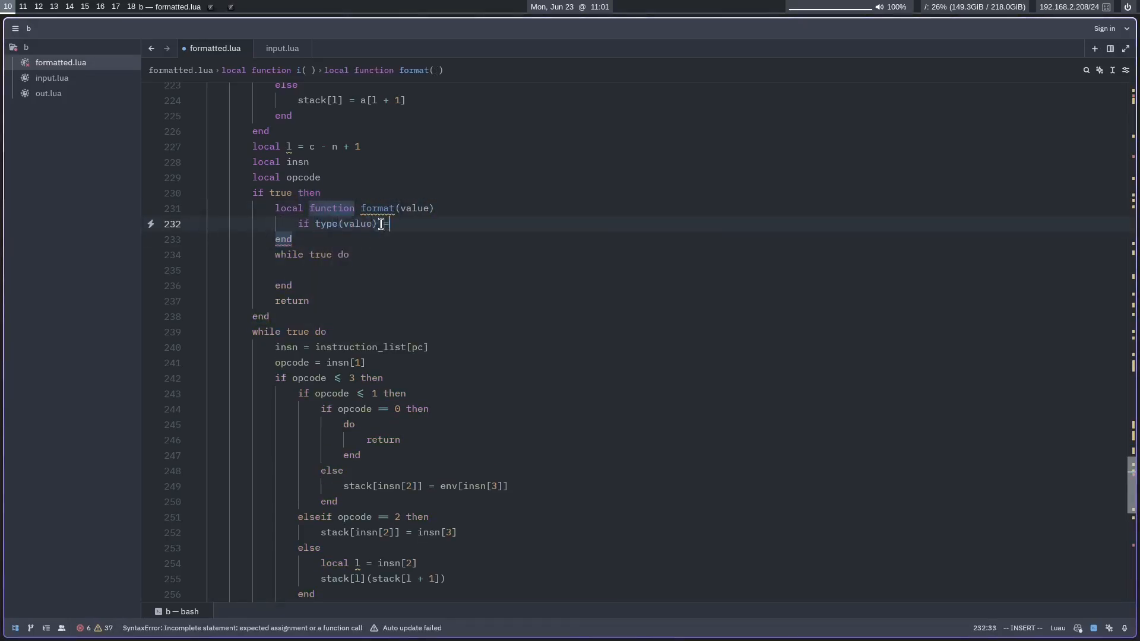
type("= \"number\" then")
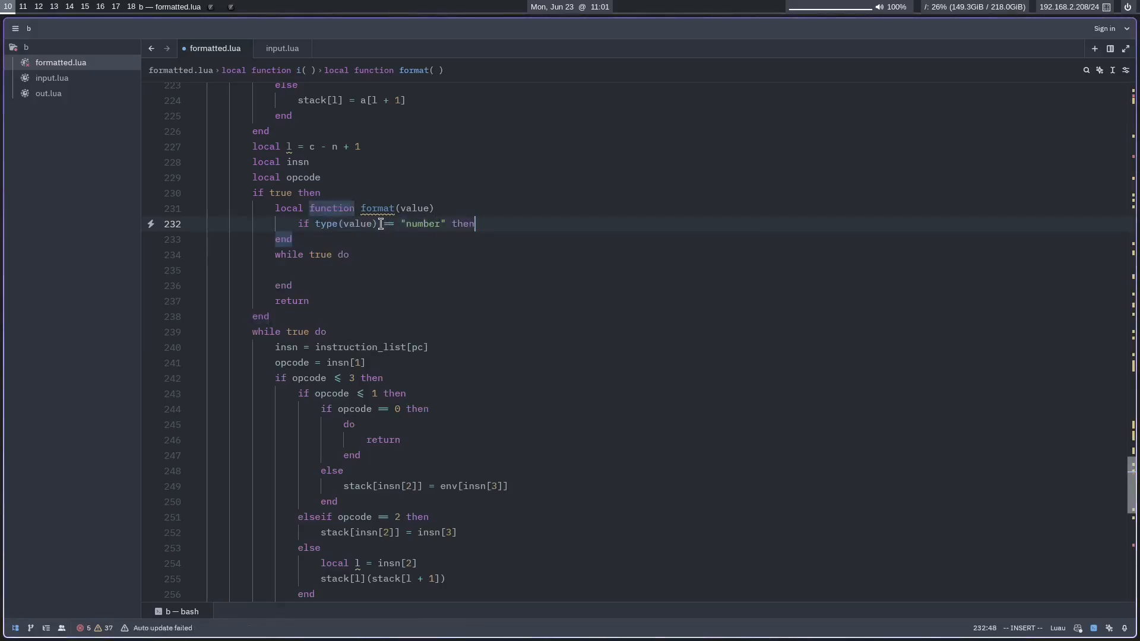
type("return tostring(value")
type("return (\"%q")
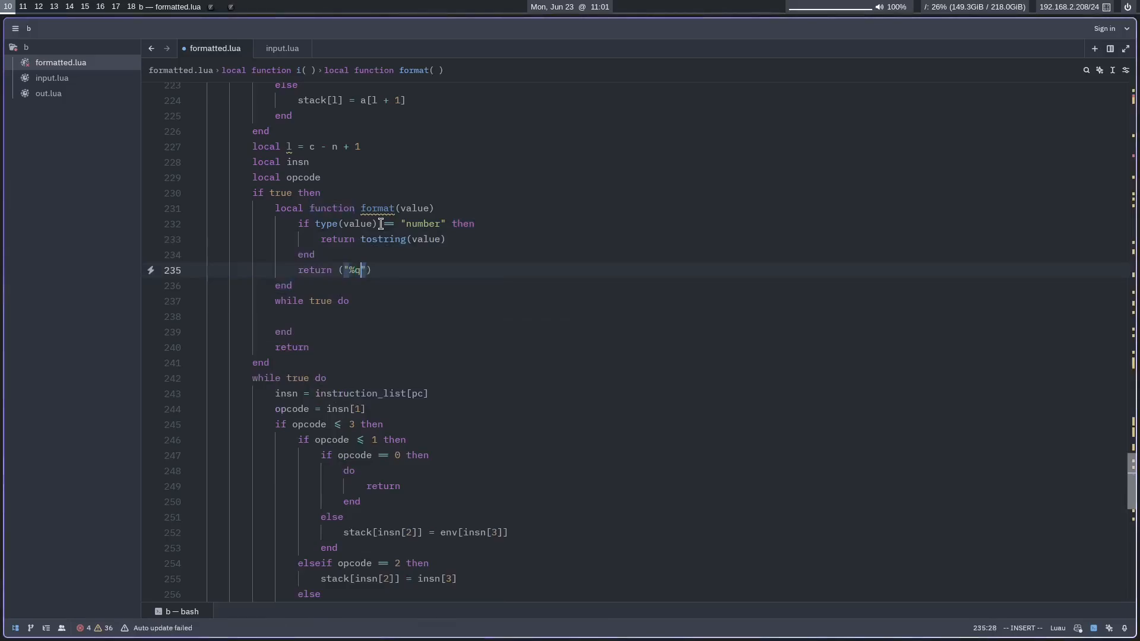
type(":format(value)")
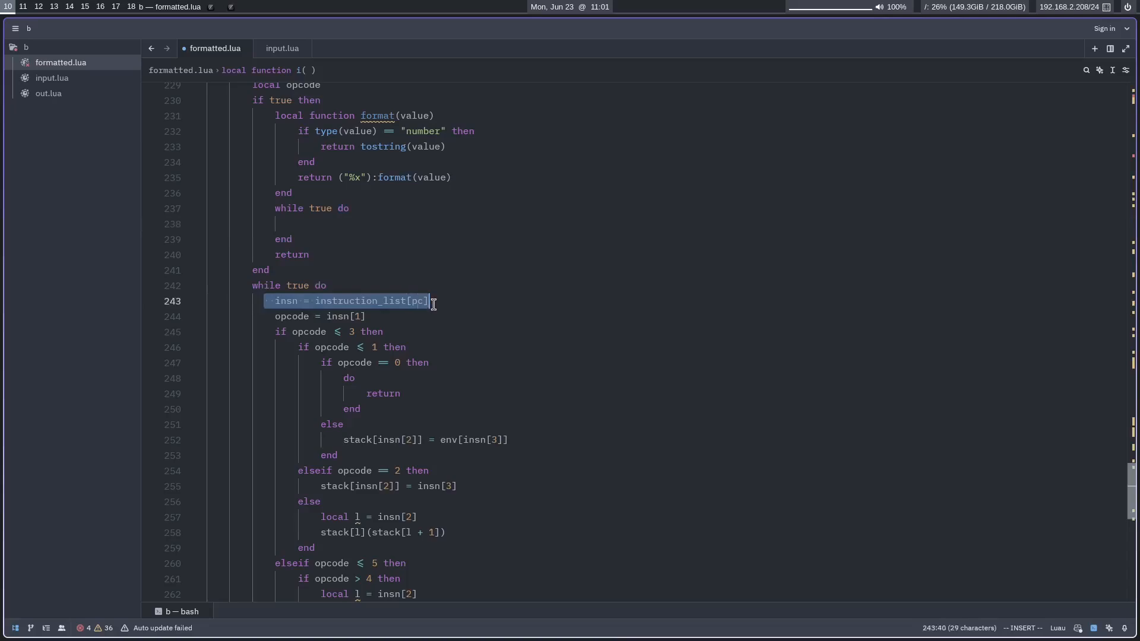
Copy the insn and opcode fetch lines into the new loop and add pc = pc + 1.
type("insn = instruction_list[pc")
type("opcode = insn[1")
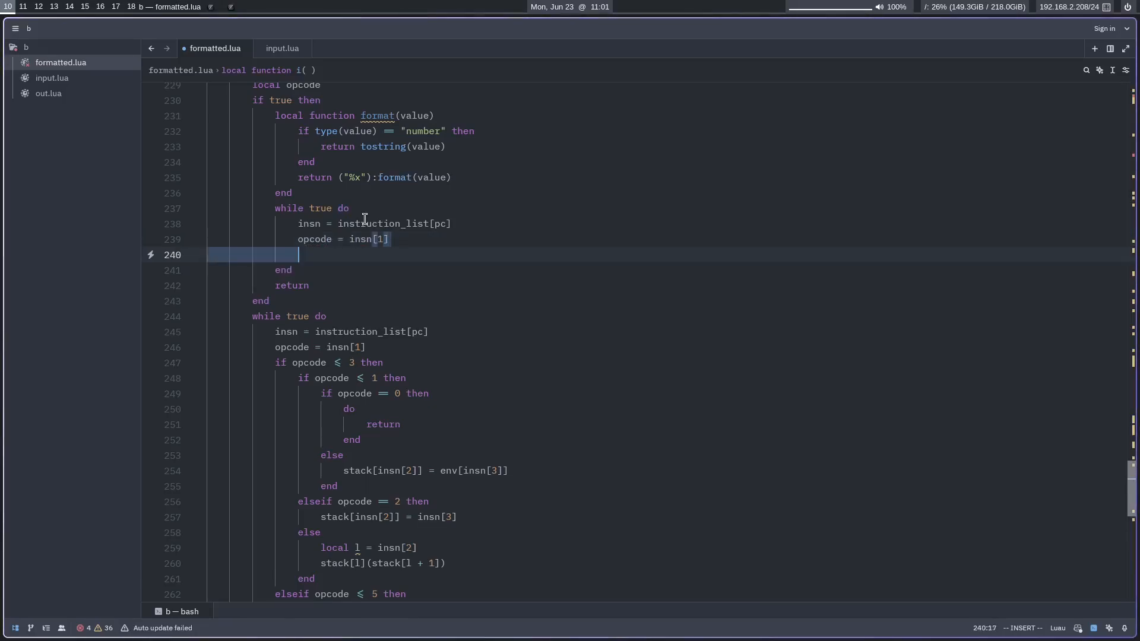
type("pc=")
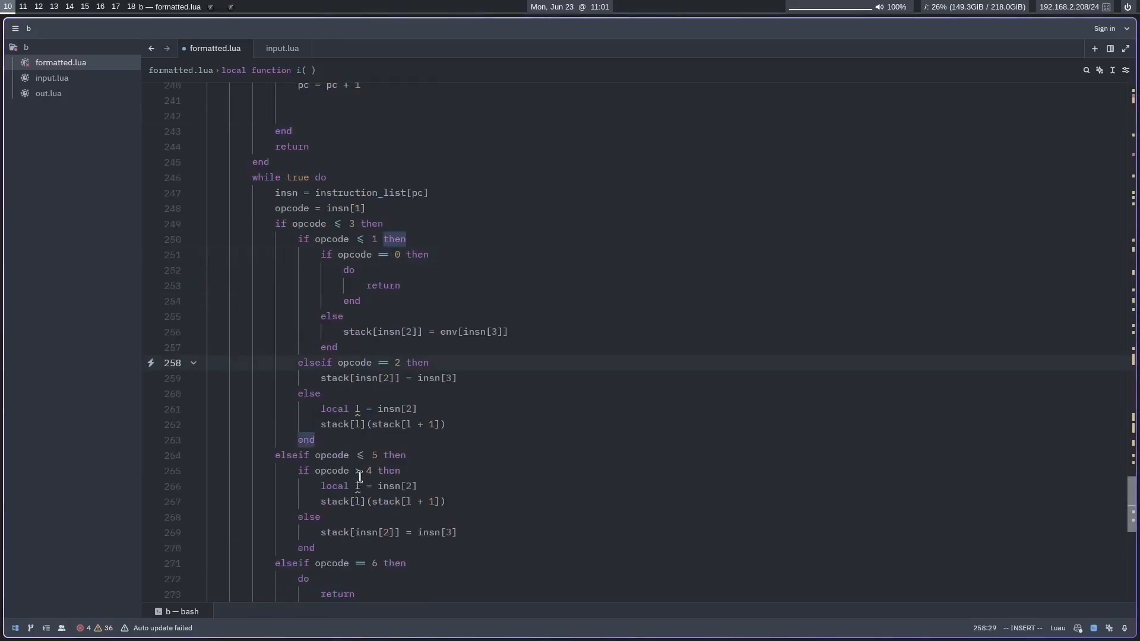
scroll("down", 3)
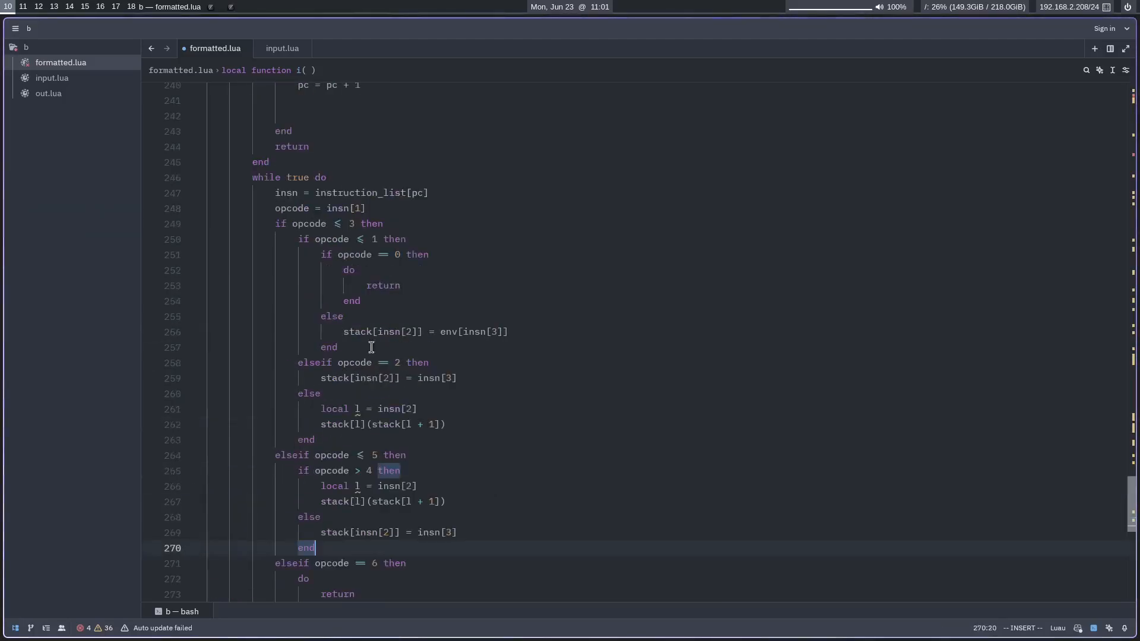
mouse_move(331, 257)
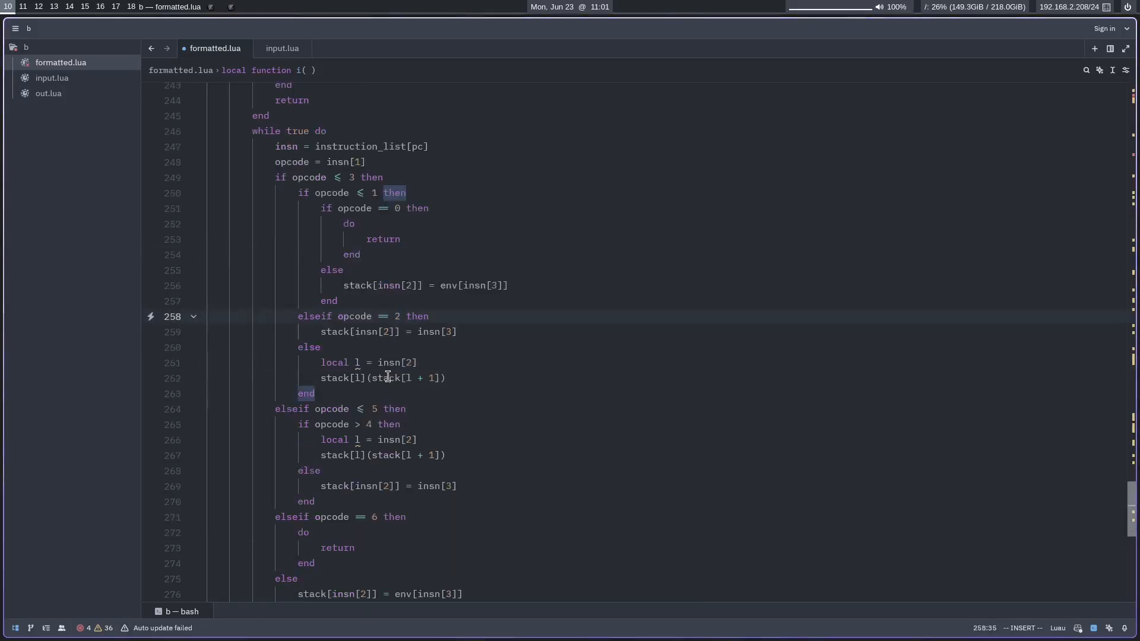
scroll("up", 3)
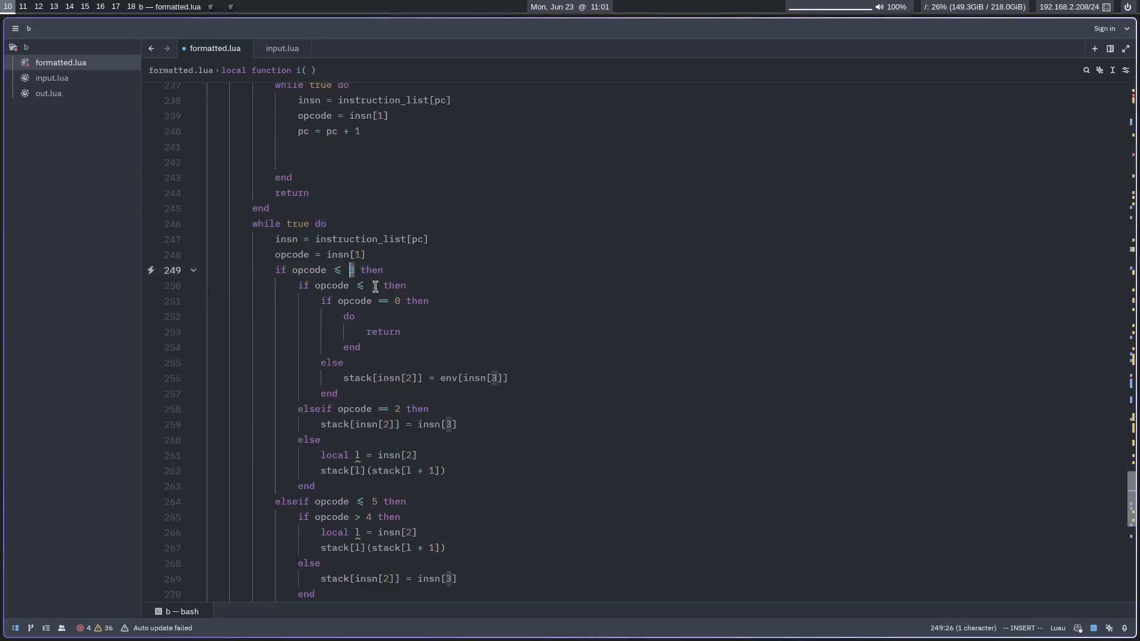
Label every dispatch branch with '-- op N' comments, op 0 through op 7.
type("3")
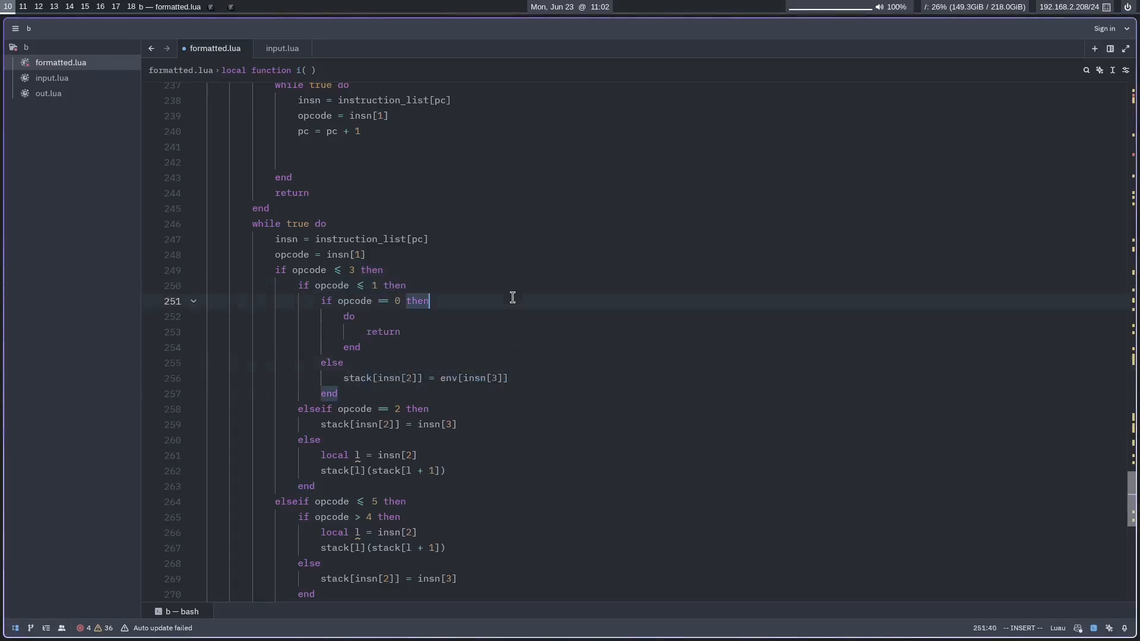
type("-- op 0")
left_click(711, 408)
type(" -- op 2")
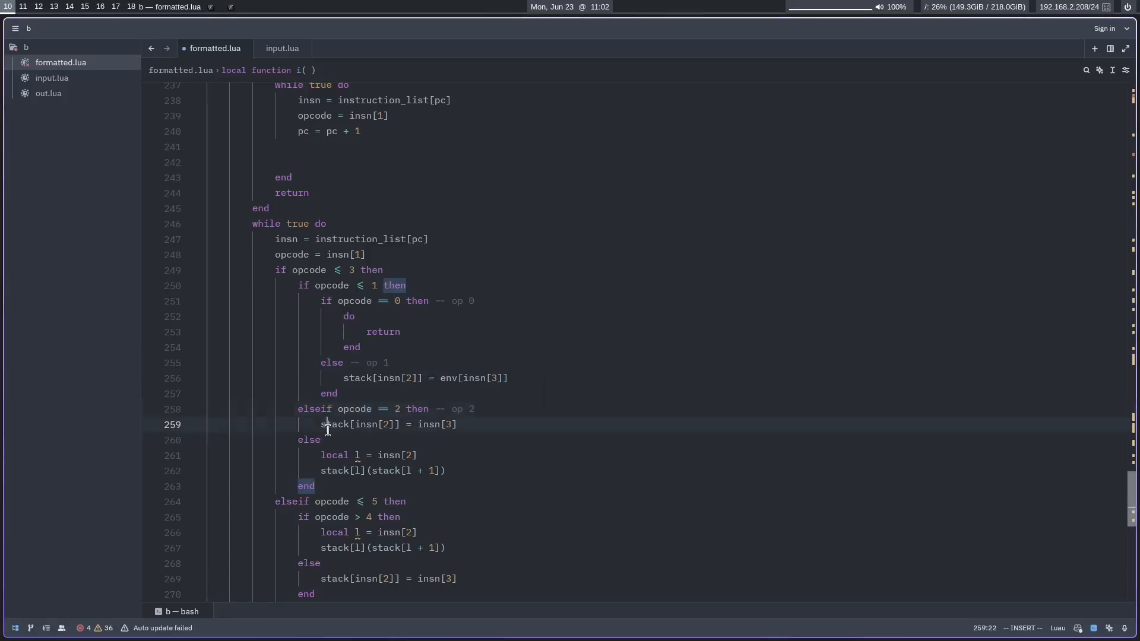
left_click(322, 439)
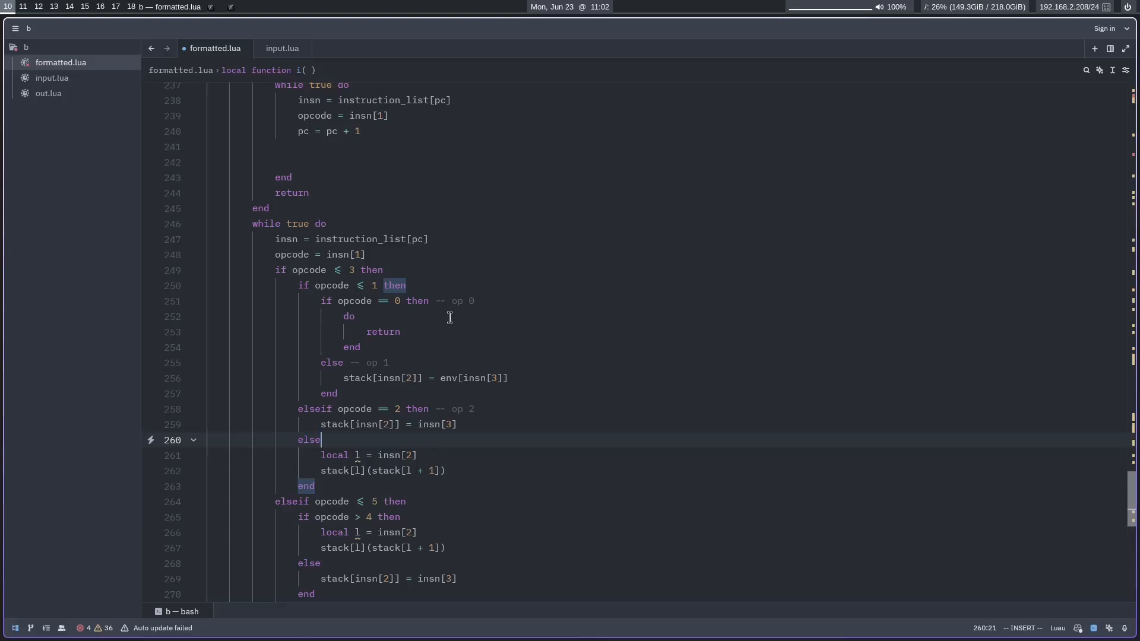
type("-- op 3")
left_click(352, 516)
type(" -- op 5")
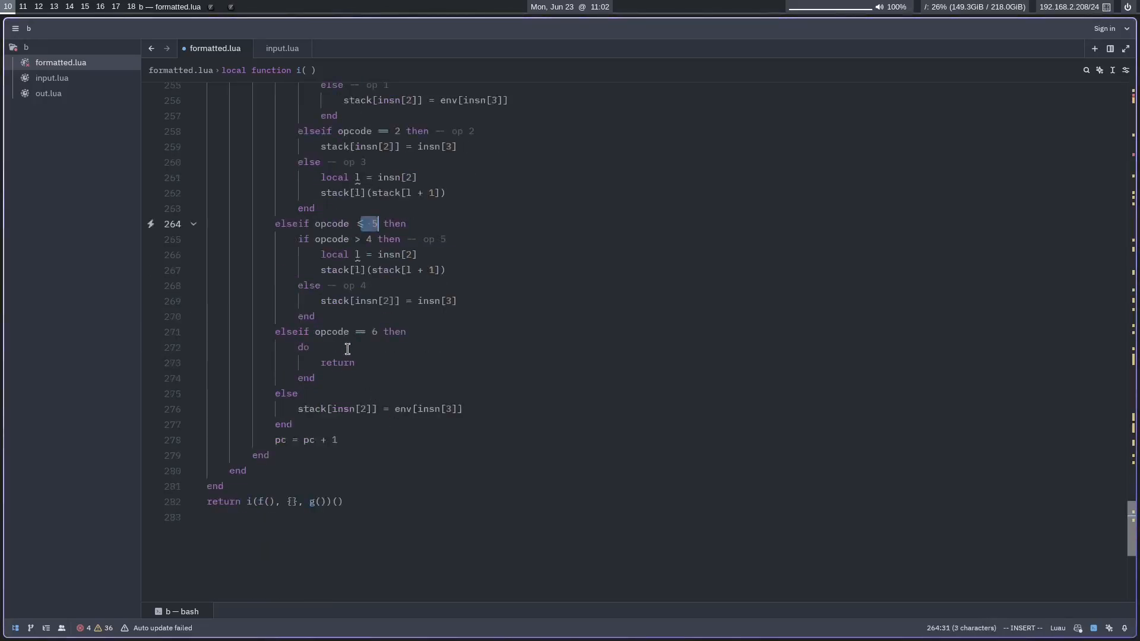
type("0")
left_click(697, 393)
type(" -- op 7")
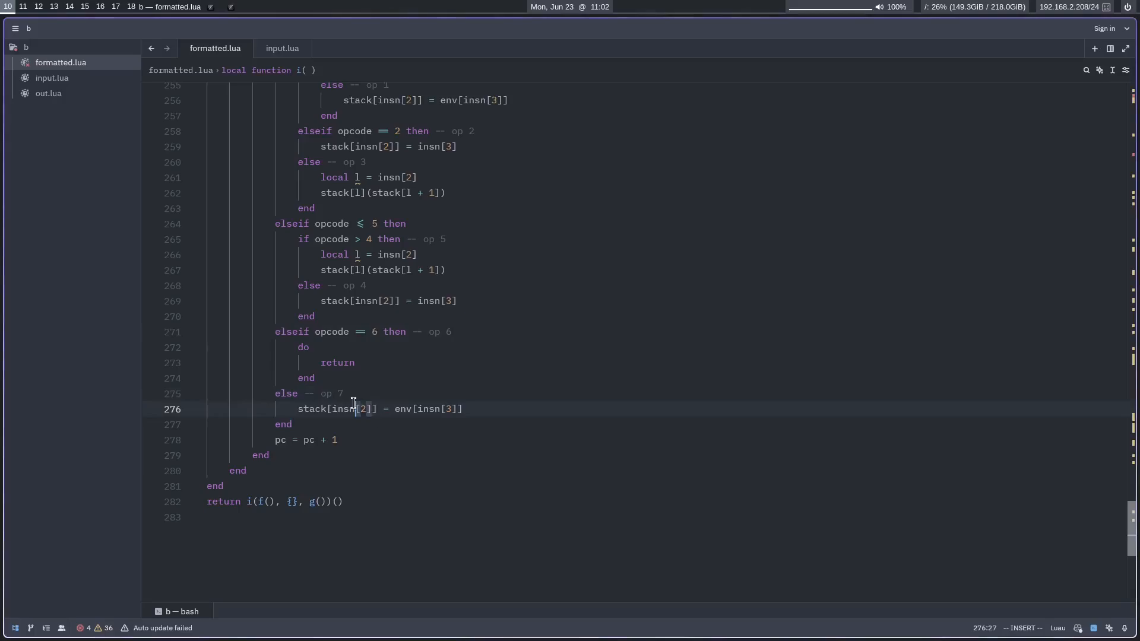
scroll("down", 3)
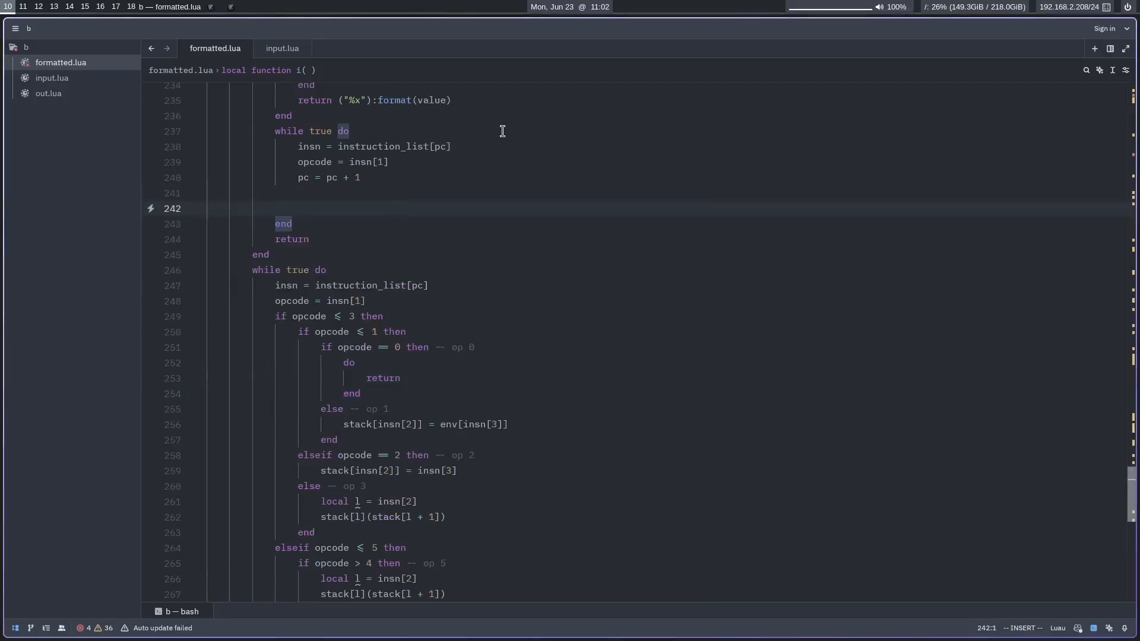
Add if not insn then break end and print(opcode) to the new loop.
left_click(451, 146)
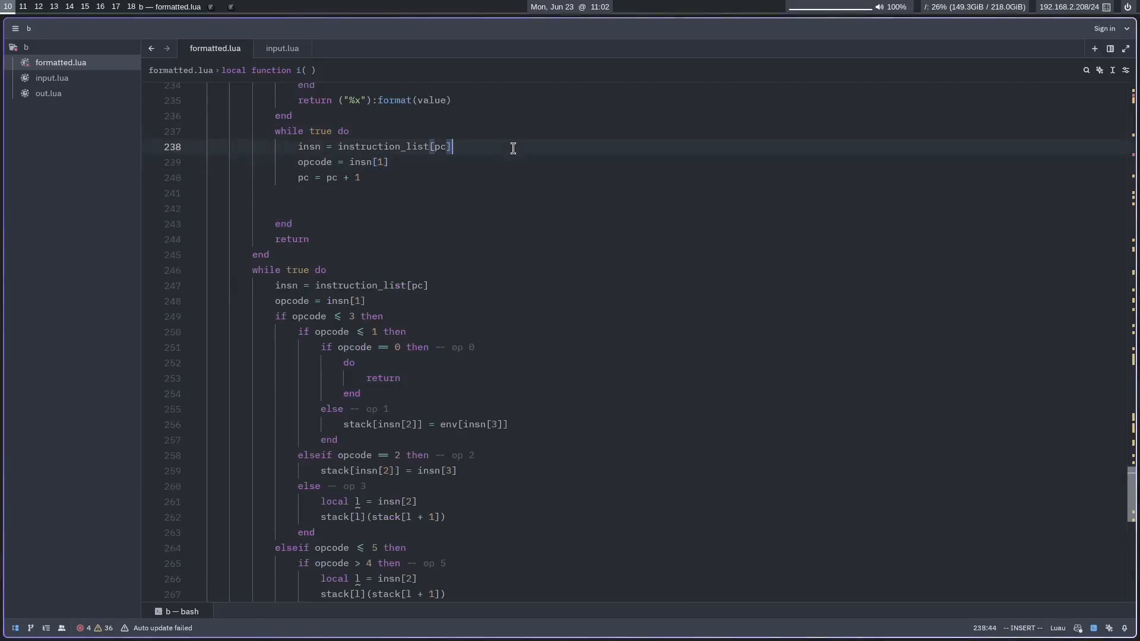
type("if not insn then")
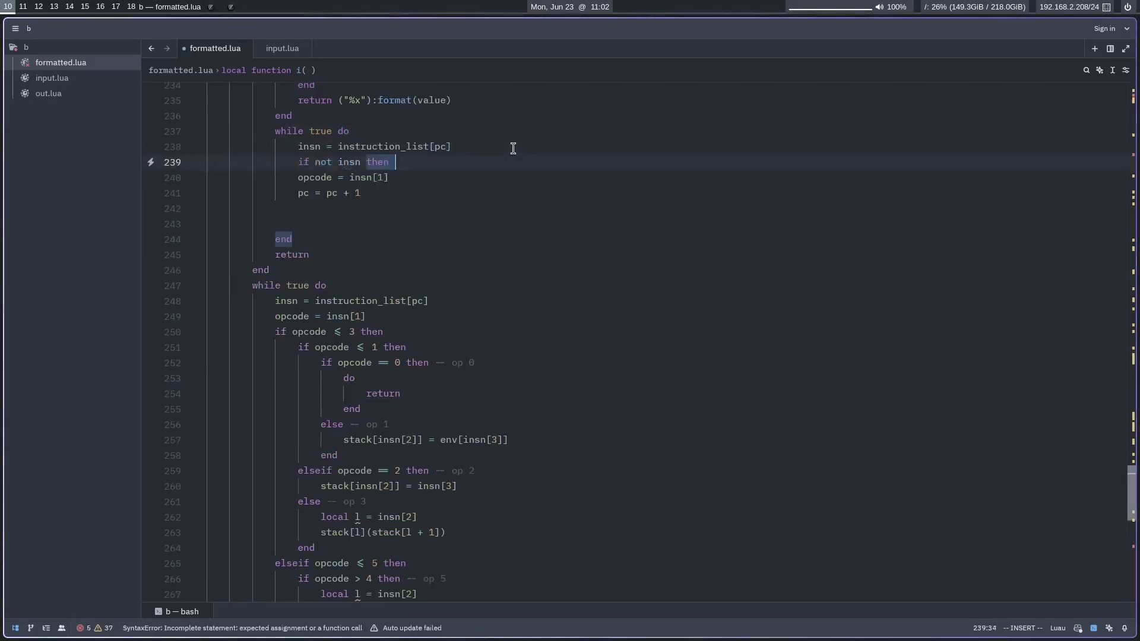
type("break end")
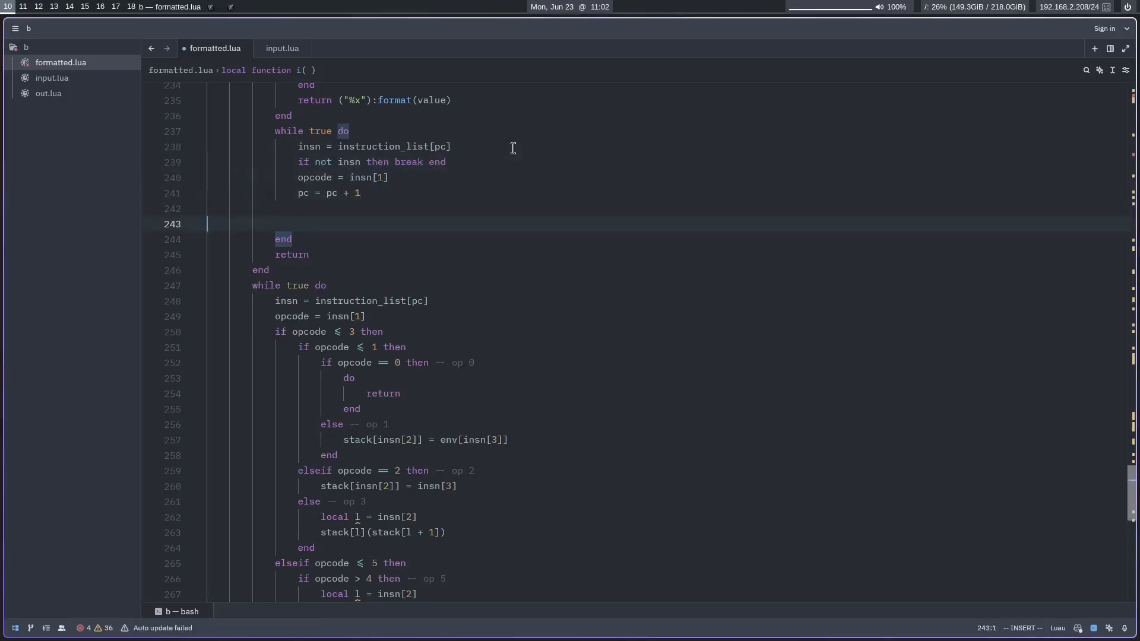
type("print(opcode")
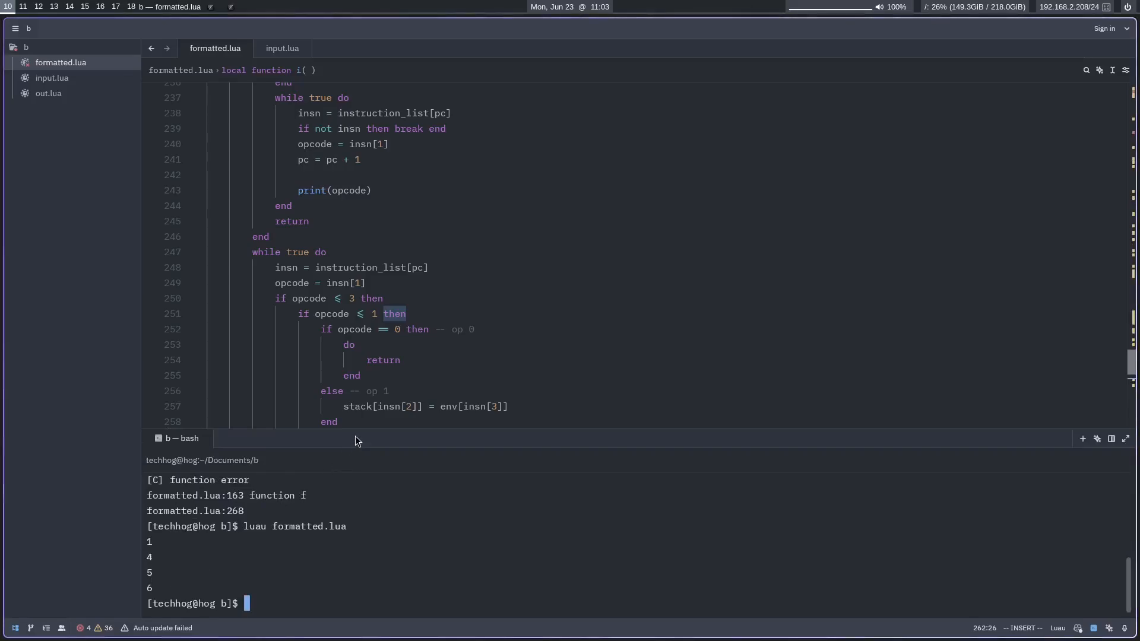
mouse_move(393, 452)
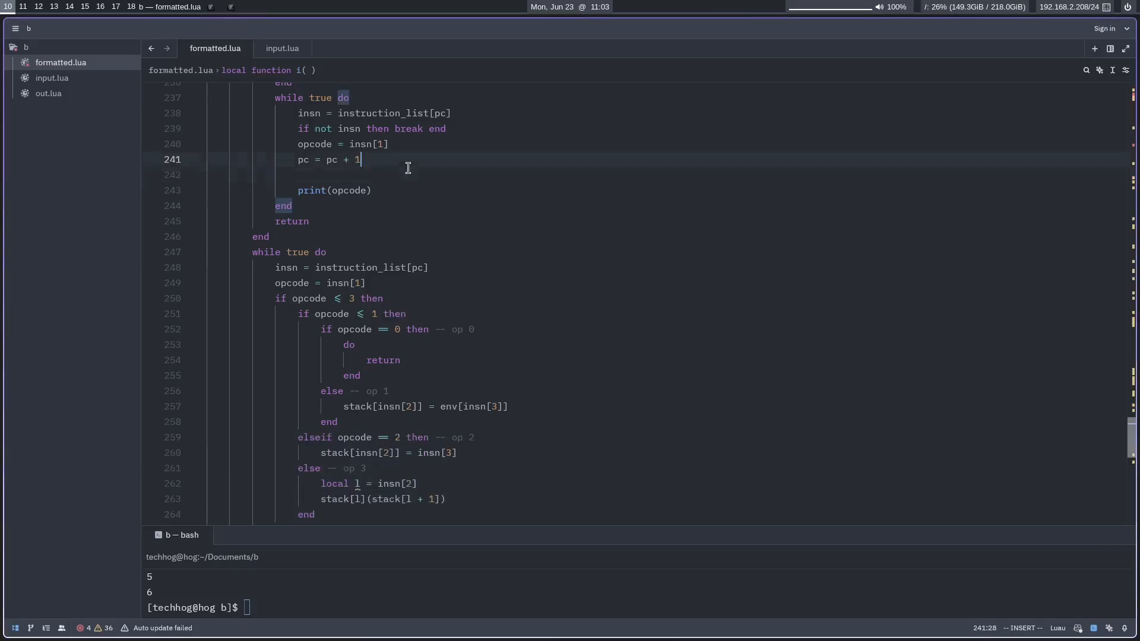
Replace print(opcode) with an empty if/elseif chain for opcodes 1, 4, 5 and 6.
type("if")
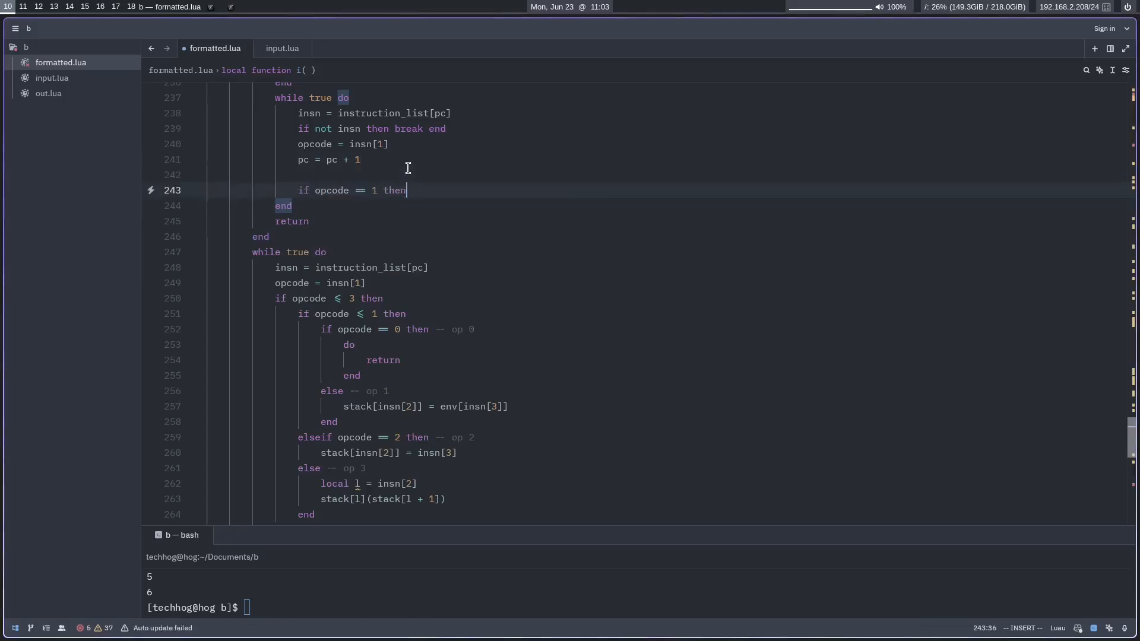
type("elseif opcode == 2 then")
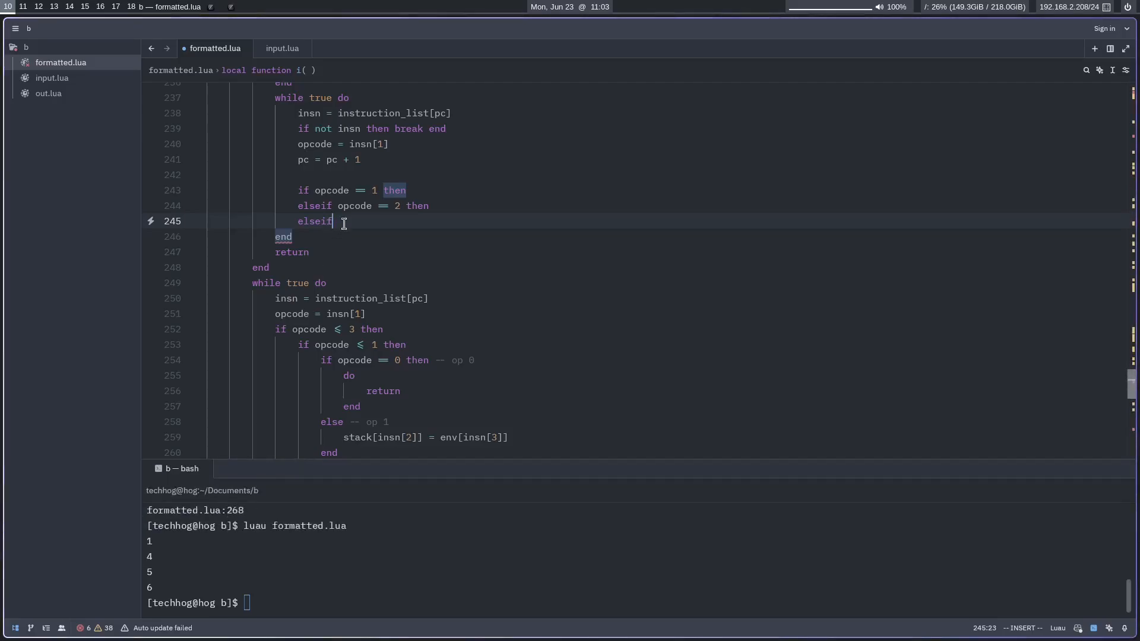
type("opcode == 4 then")
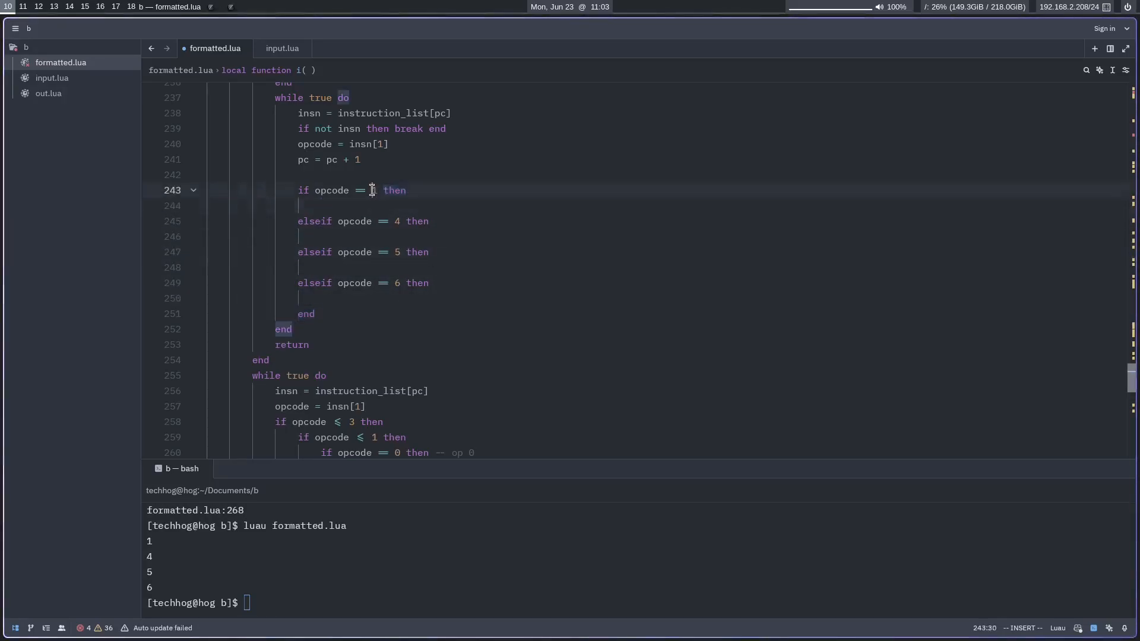
scroll("down", 3)
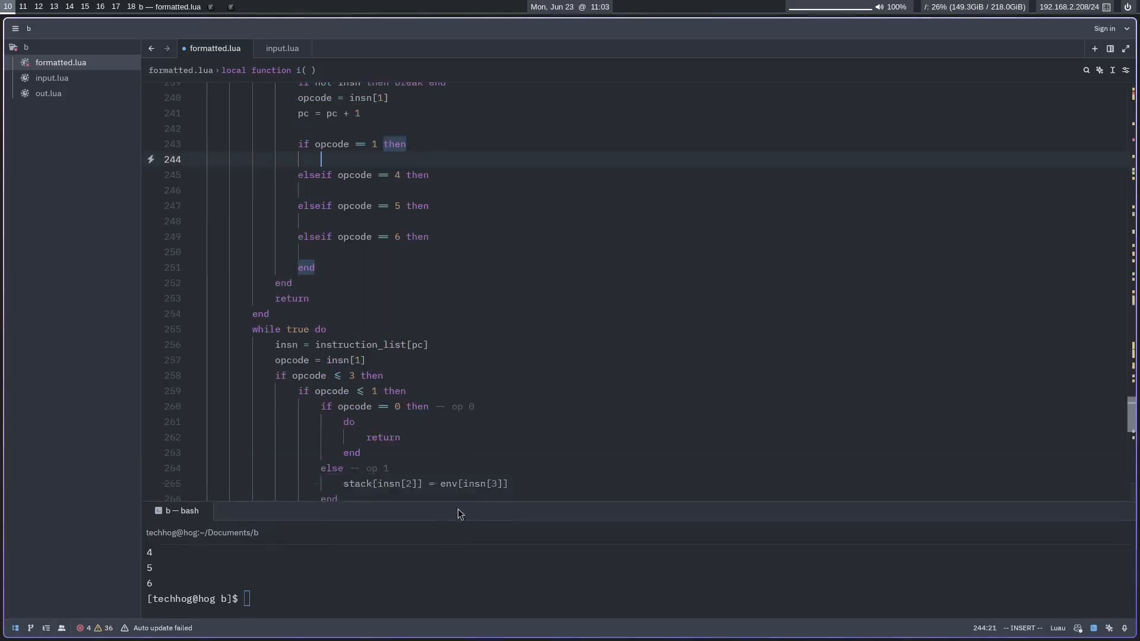
Add print(`r{insn[2]} = {insn[3]}`) for opcode 1 and print(`r{insn[2]} = {format(insn[3])}`) for opcode 4.
type("print")
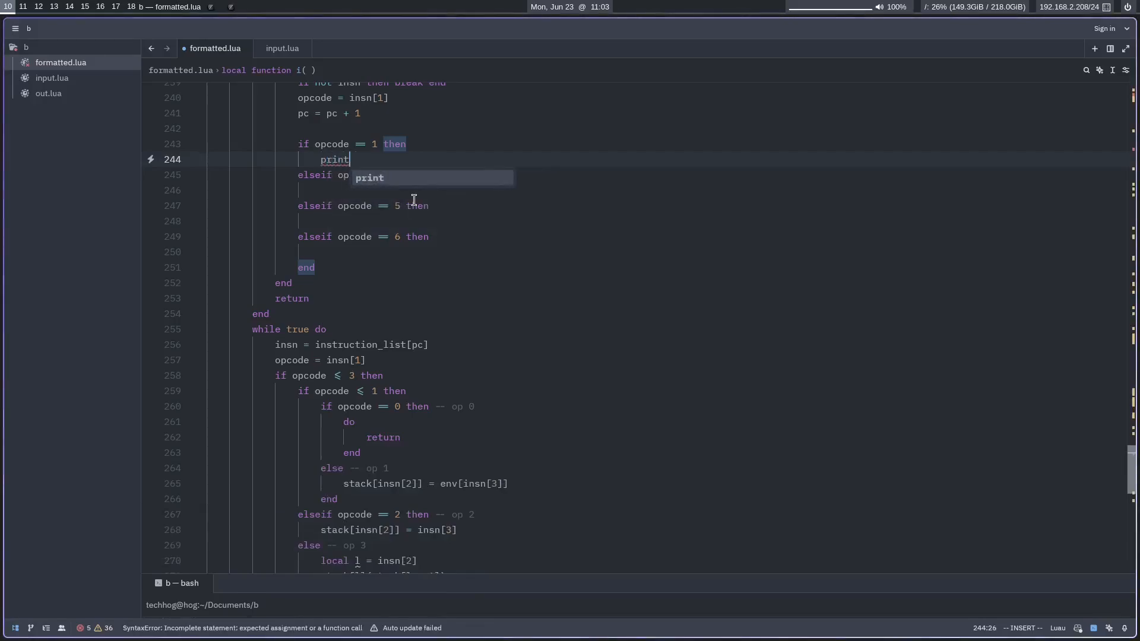
type("('')")
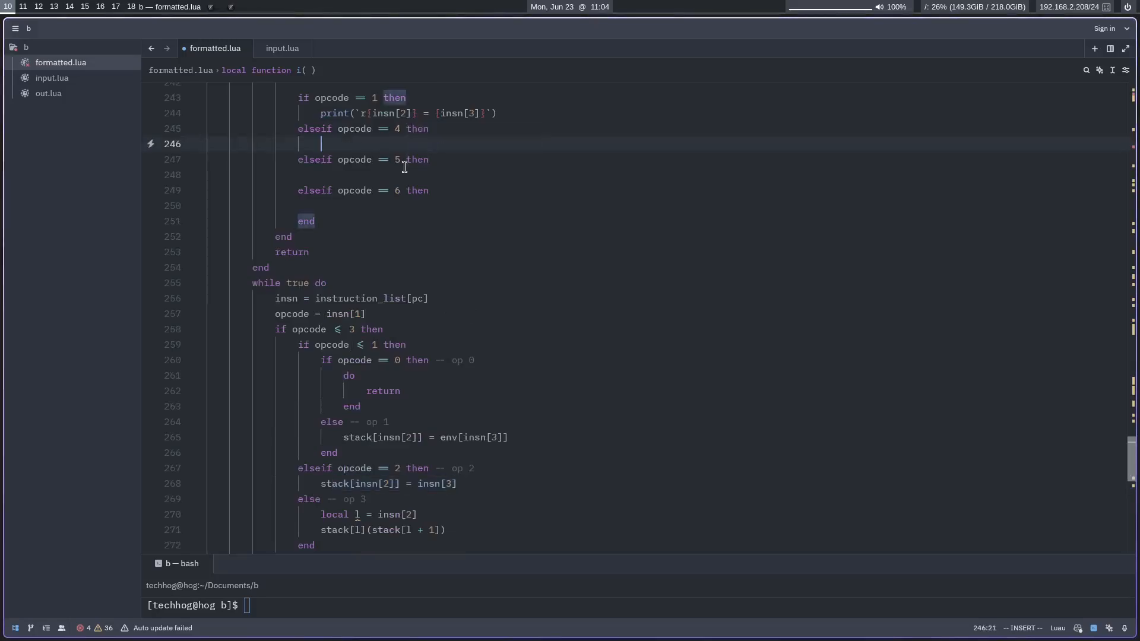
type("print('r{insn[2]})")
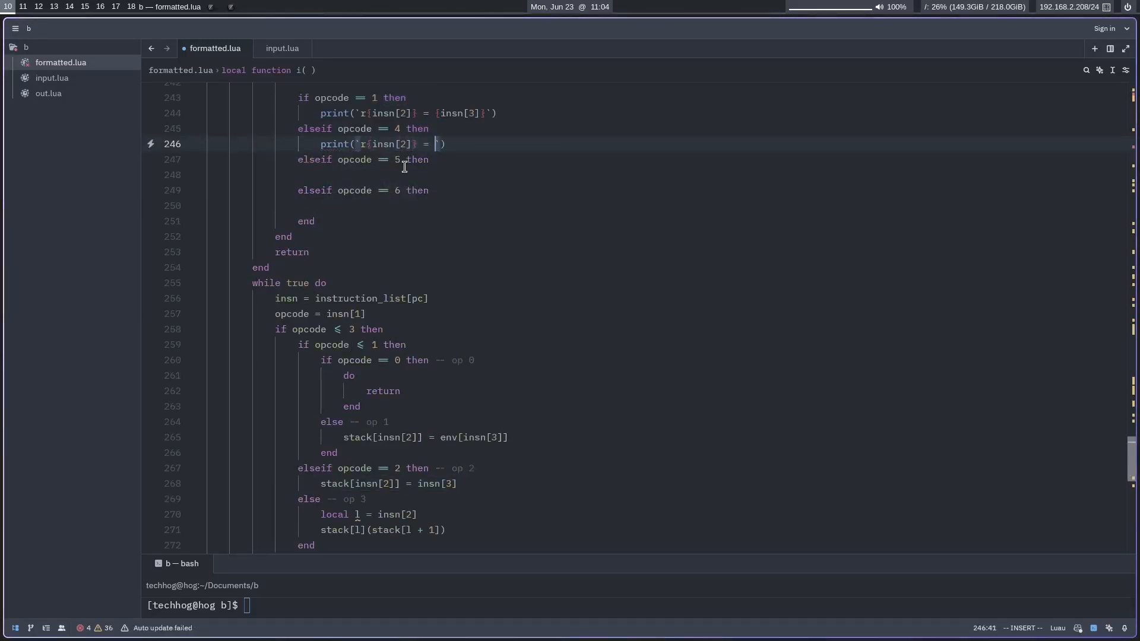
type("if")
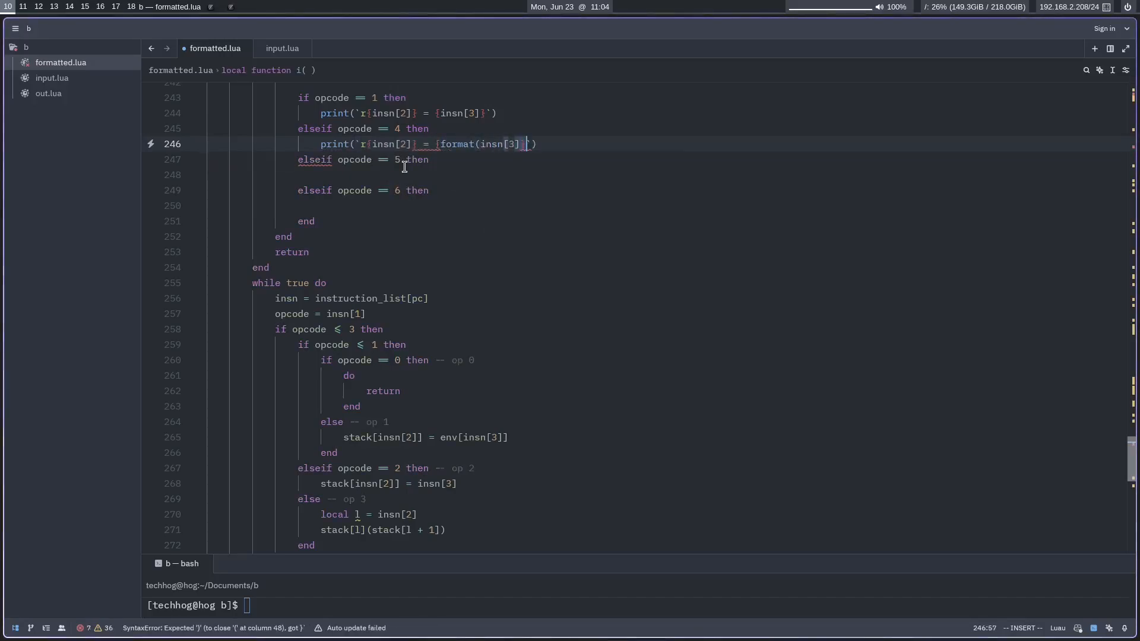
type("i")
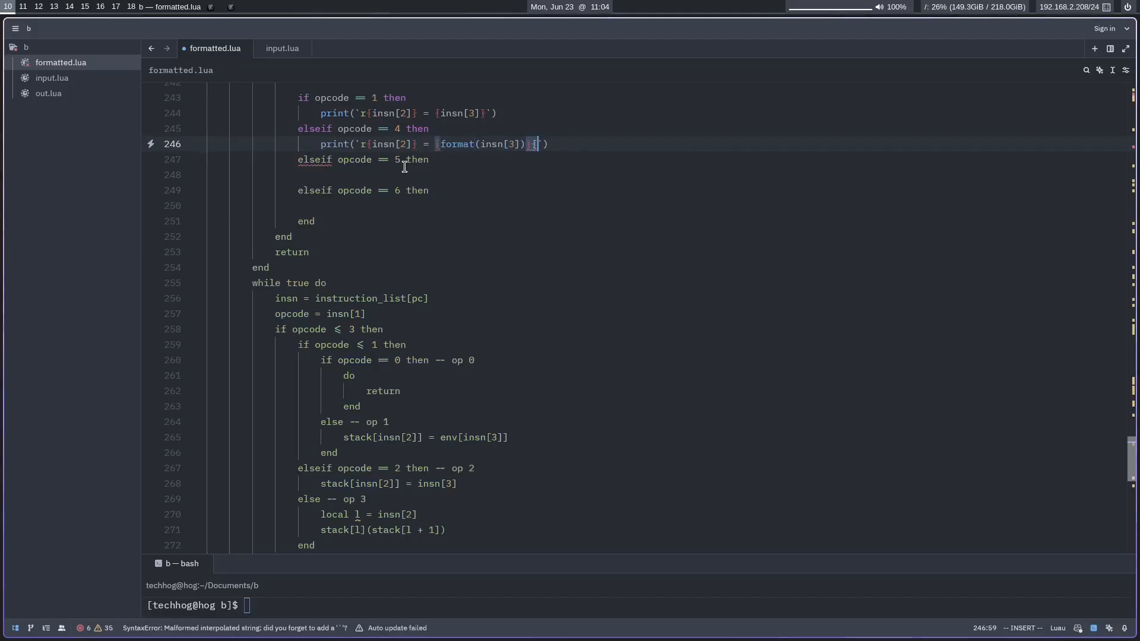
key("Escape")
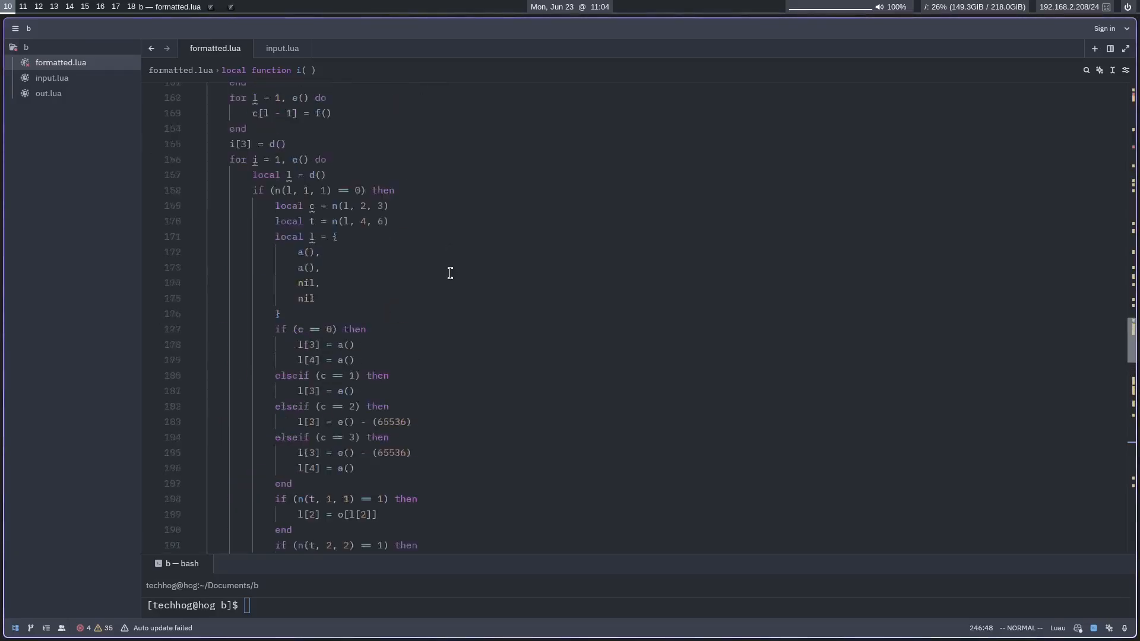
scroll("down", 3)
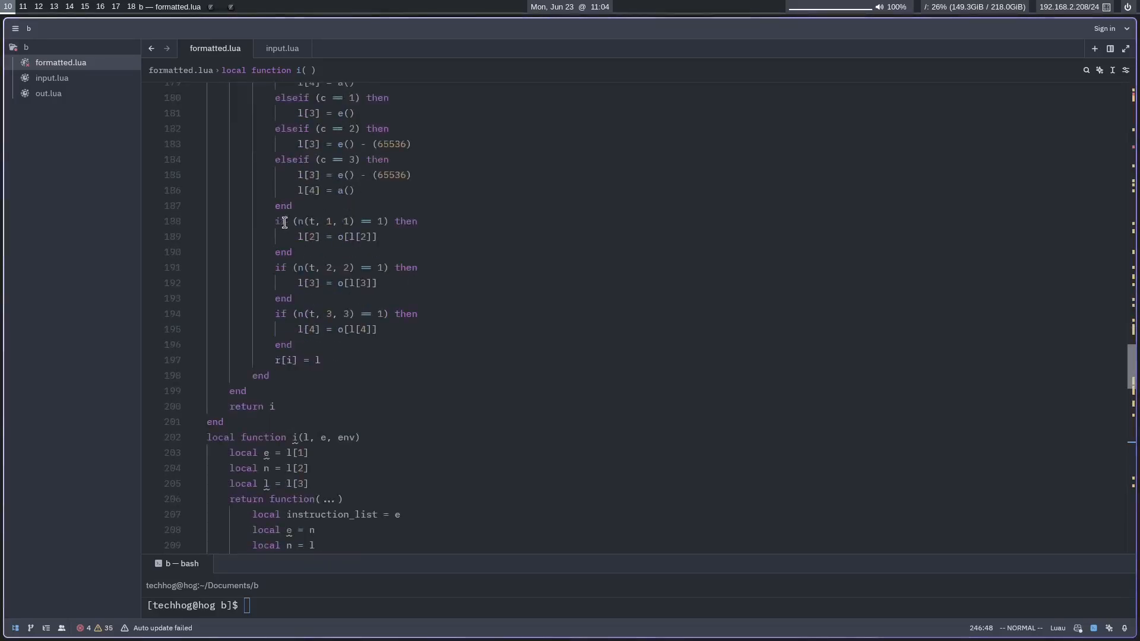
left_click_drag(297, 221, 385, 221)
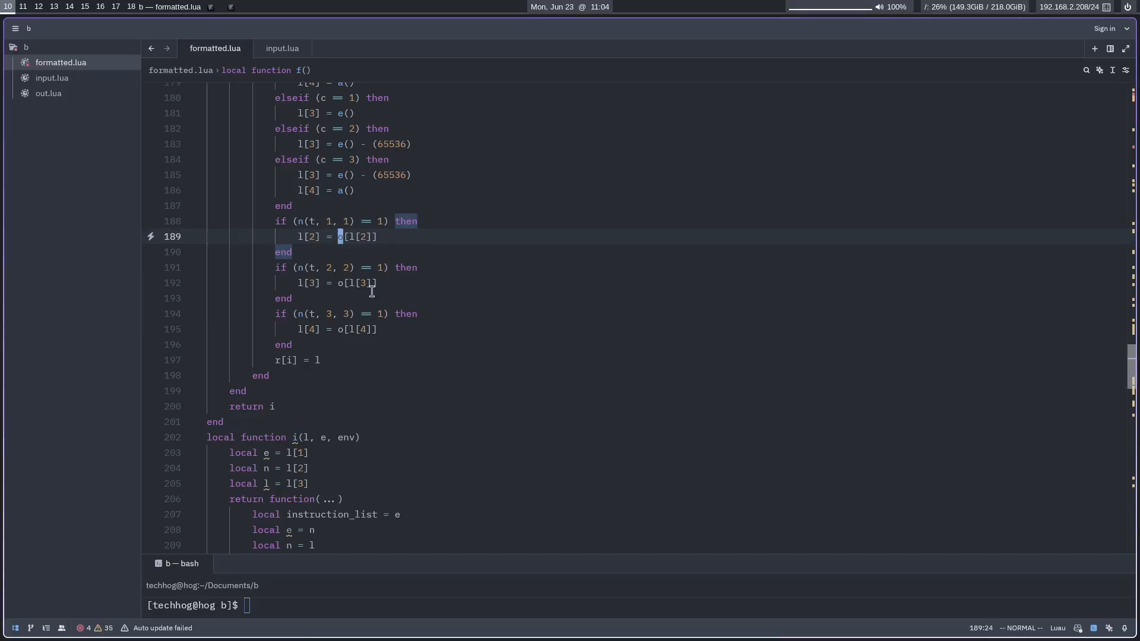
scroll("down", 3)
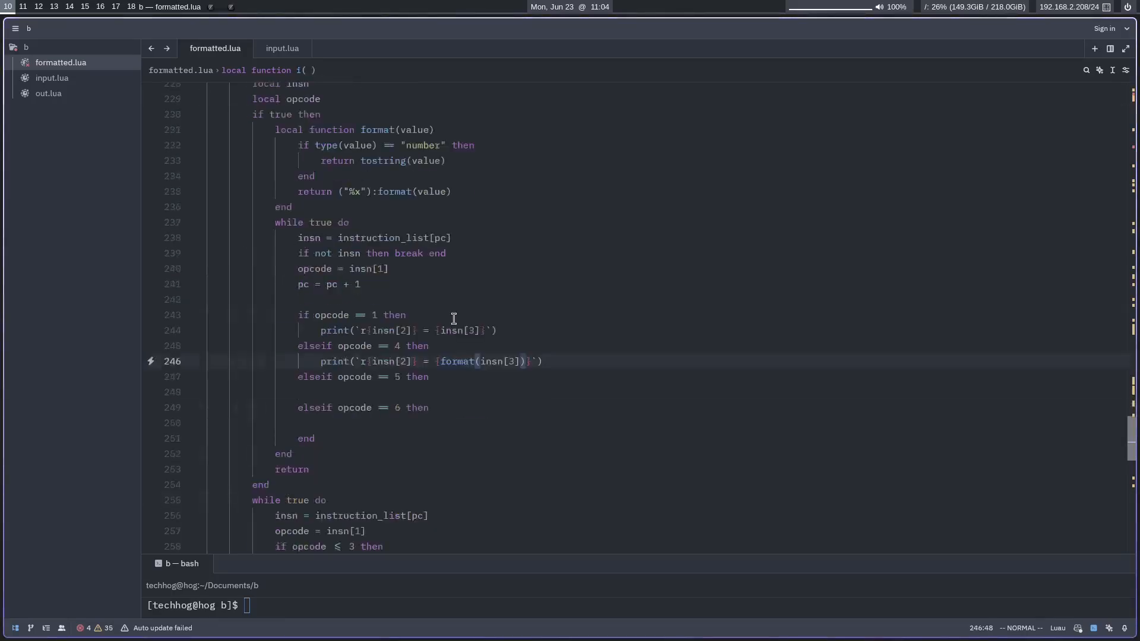
key("Return")
type("print(`r{insn[2")
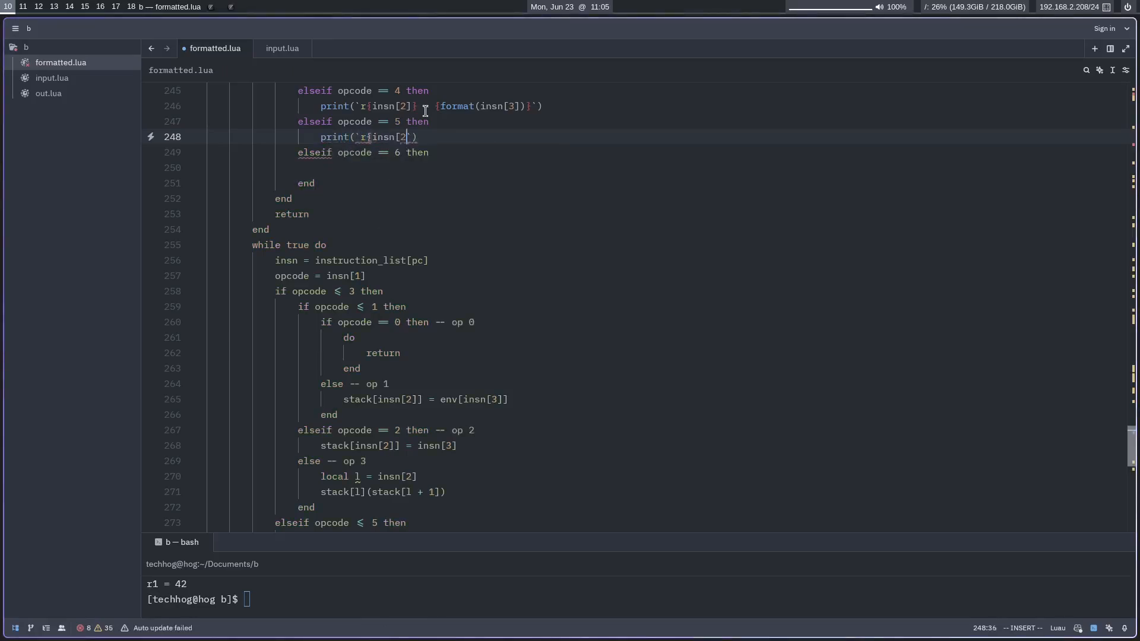
Add print(`r{insn[2]}(r{insn[2] + 1})`) under opcode 5 and print("return") under opcode 6.
type("](")
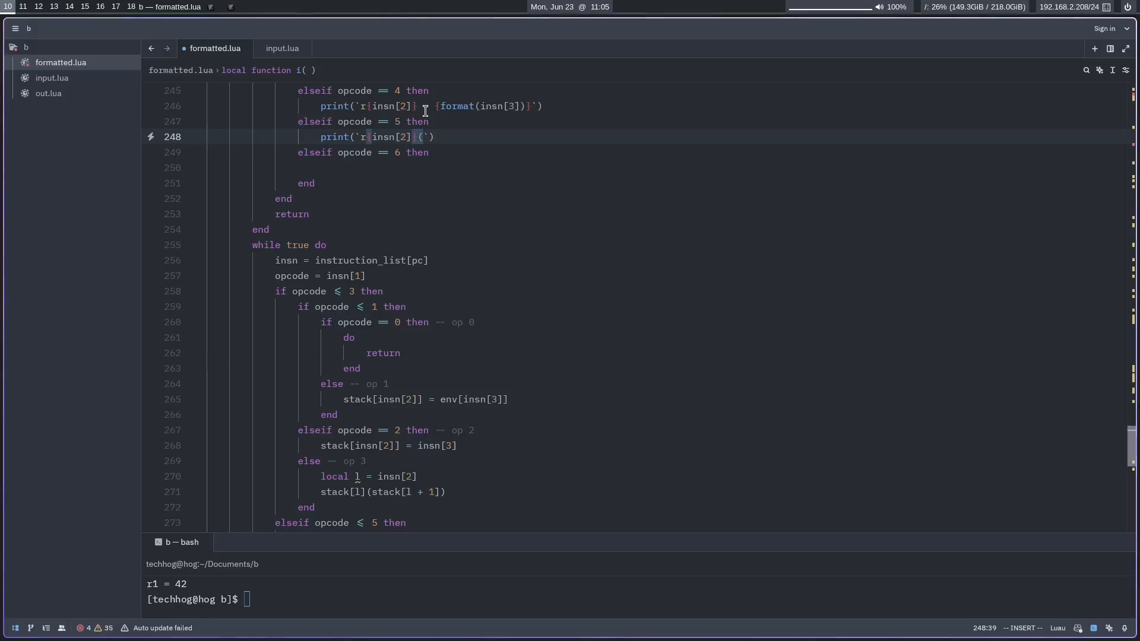
type("(r{")
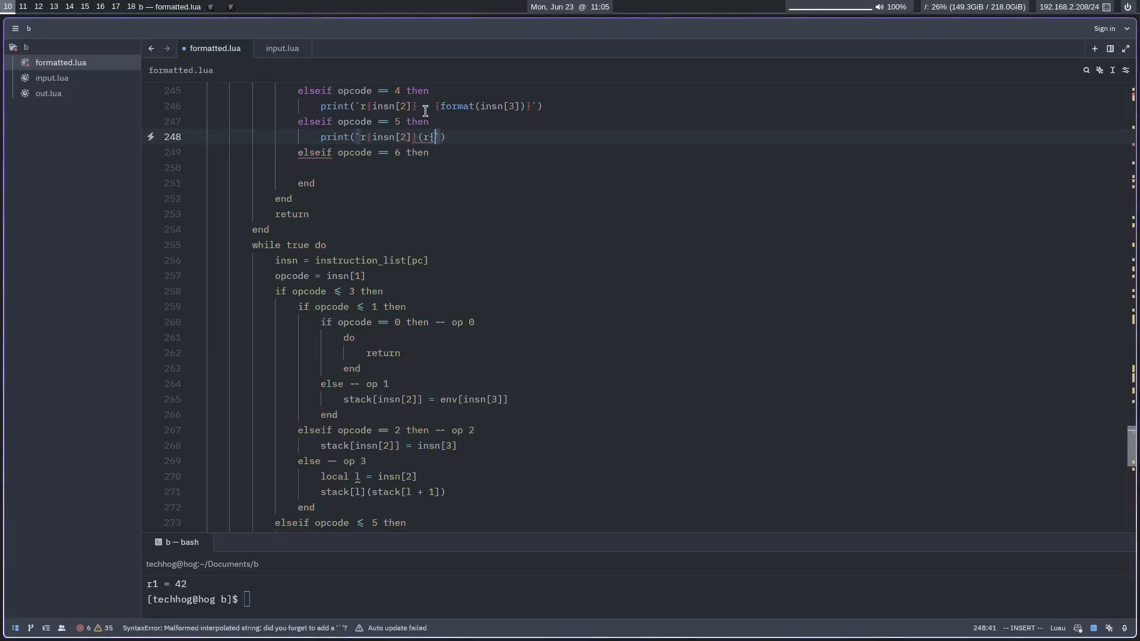
type("insn")
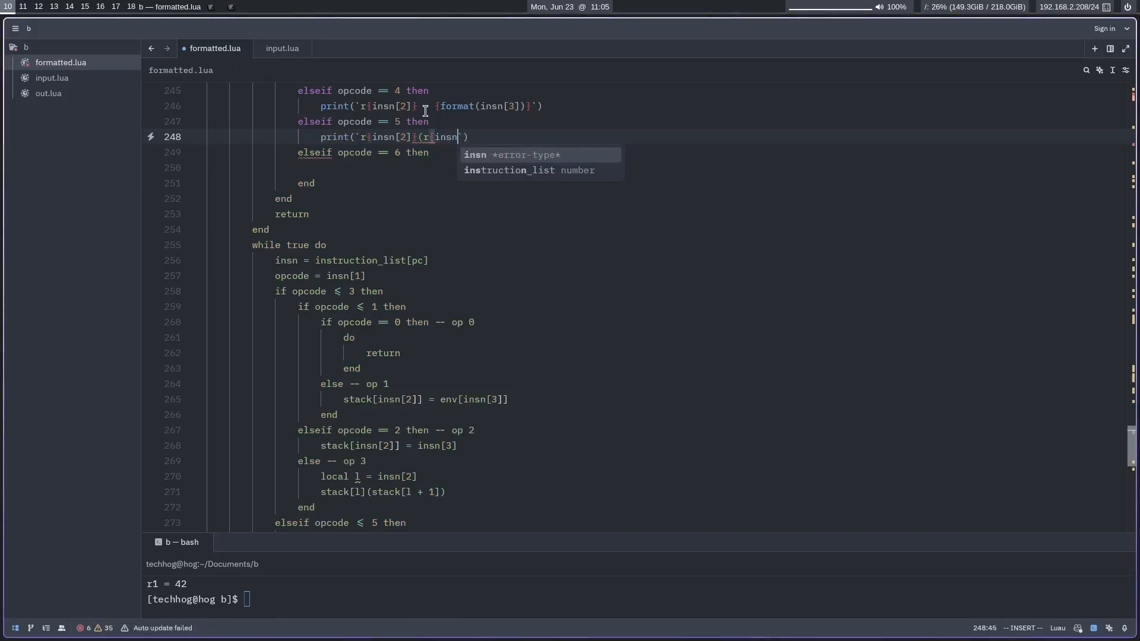
type("[2] + 1}")
left_click(668, 168)
type("print(")
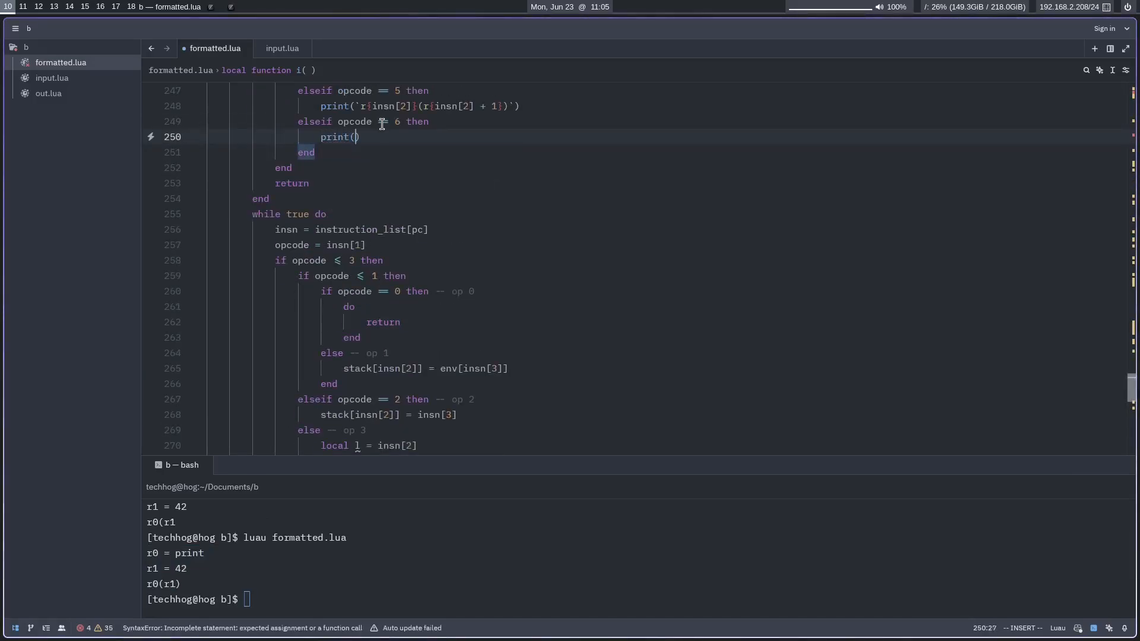
type("\"return\"")
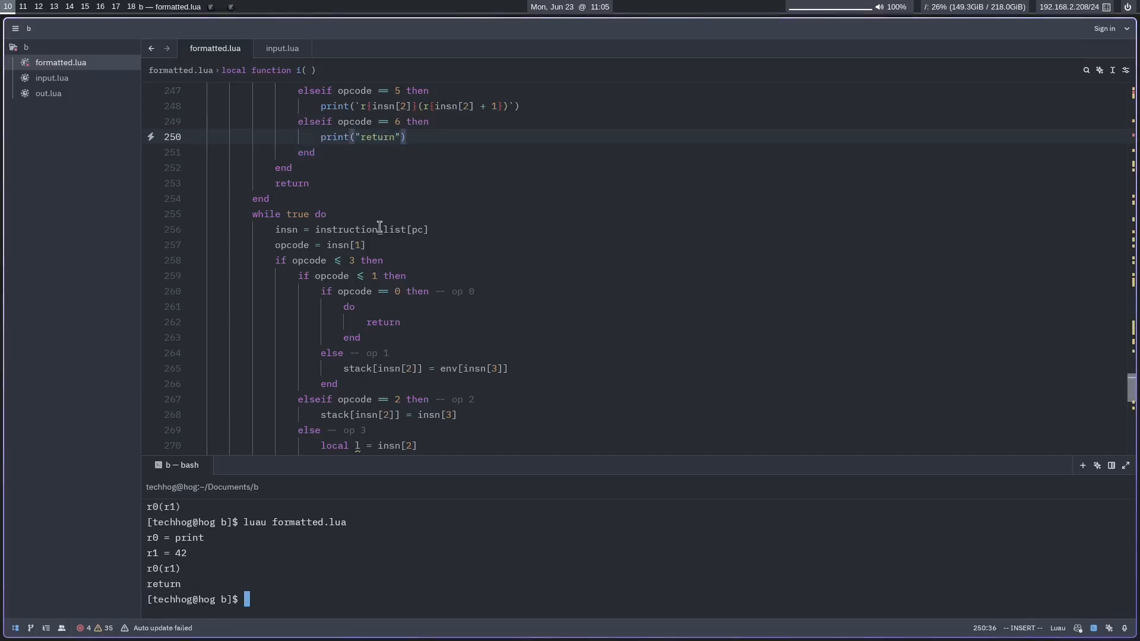
mouse_move(216, 580)
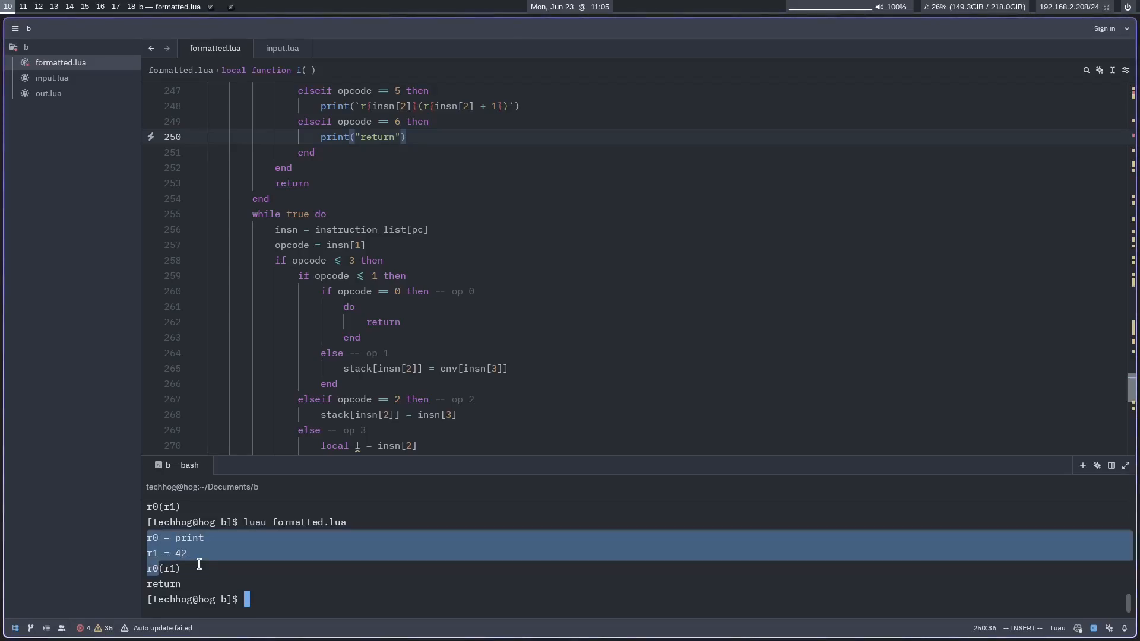
mouse_move(541, 156)
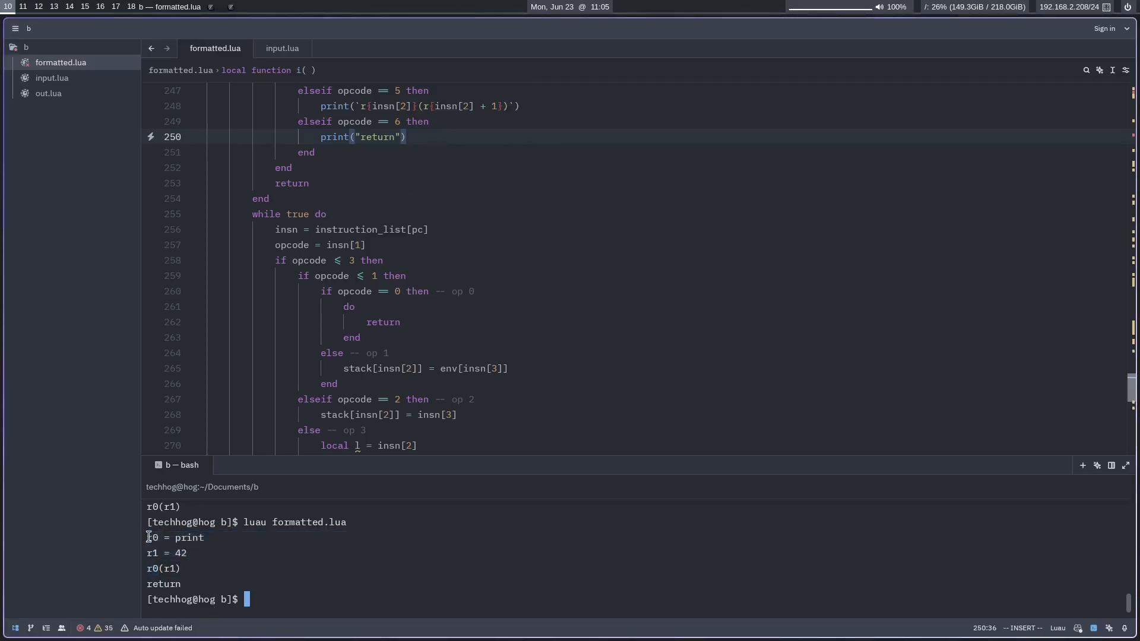
left_click_drag(147, 536, 179, 568)
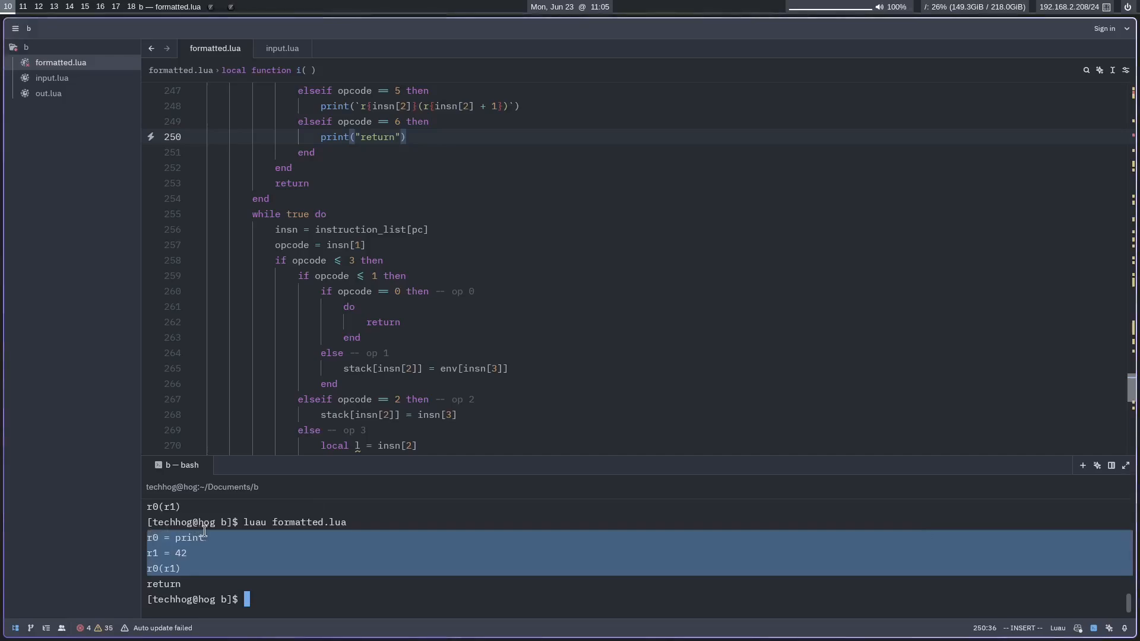
mouse_move(508, 359)
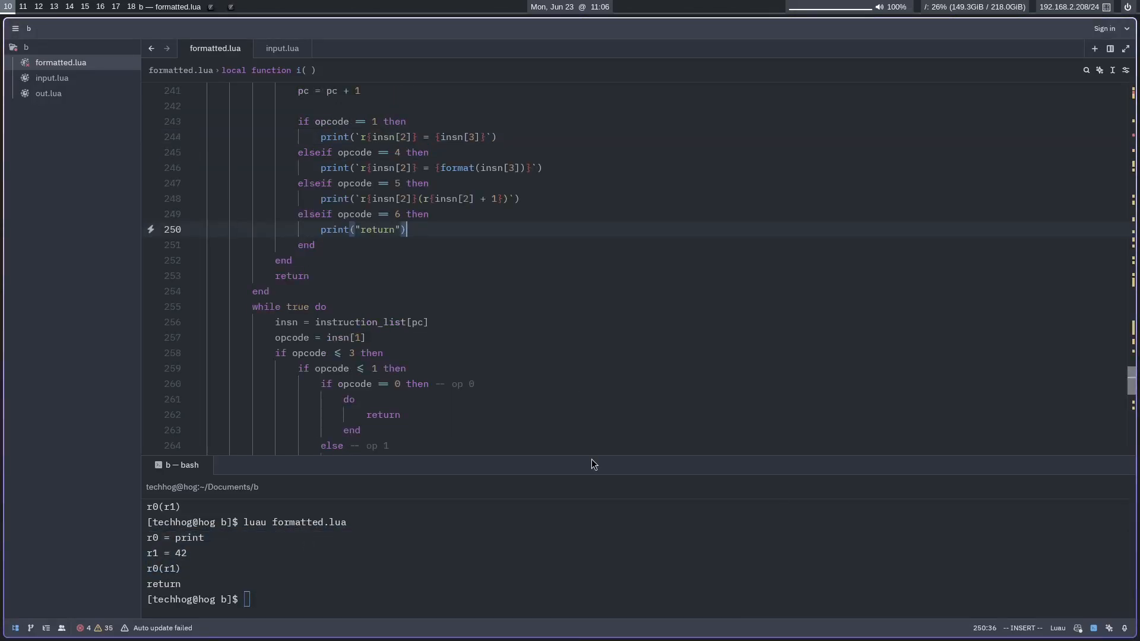
mouse_move(317, 376)
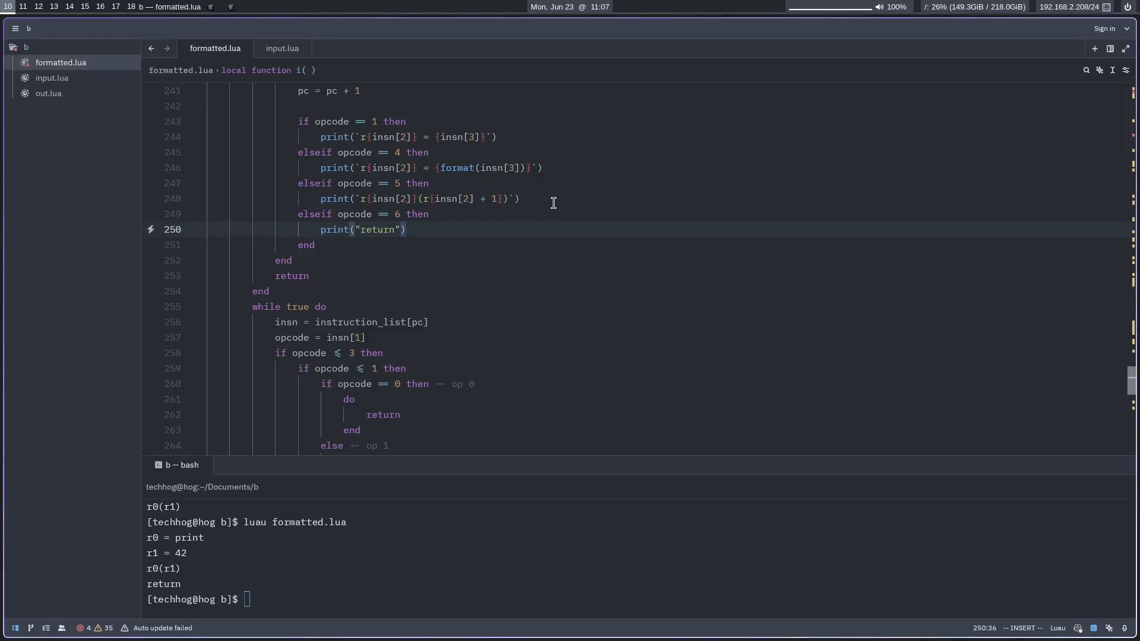
mouse_move(512, 231)
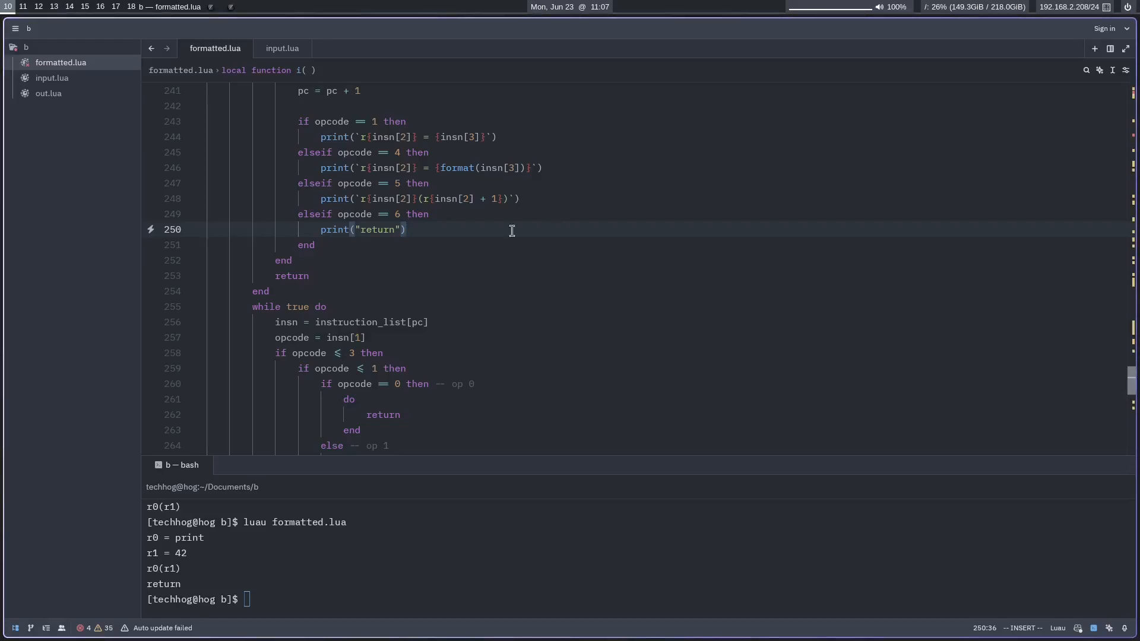